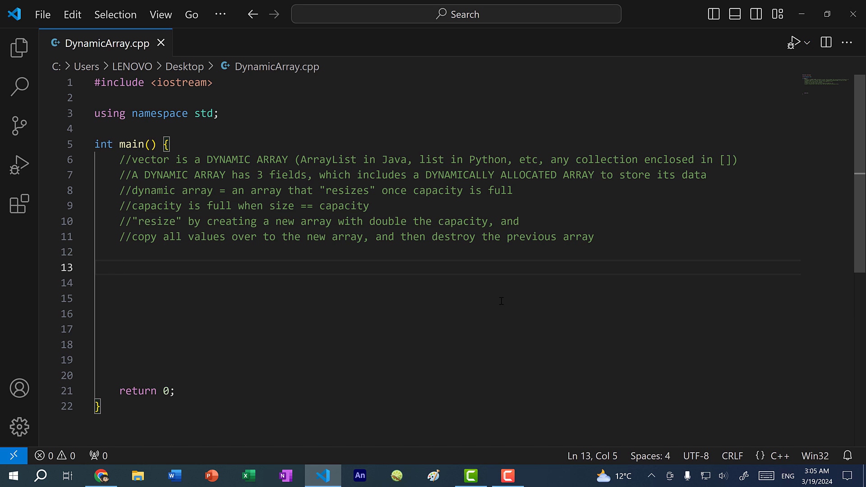
# - Highlight 'DYNAMIC ARRAY', 'vector' and 'ArrayList in Java' in the header comment
pyautogui.doubleClick(246, 160)
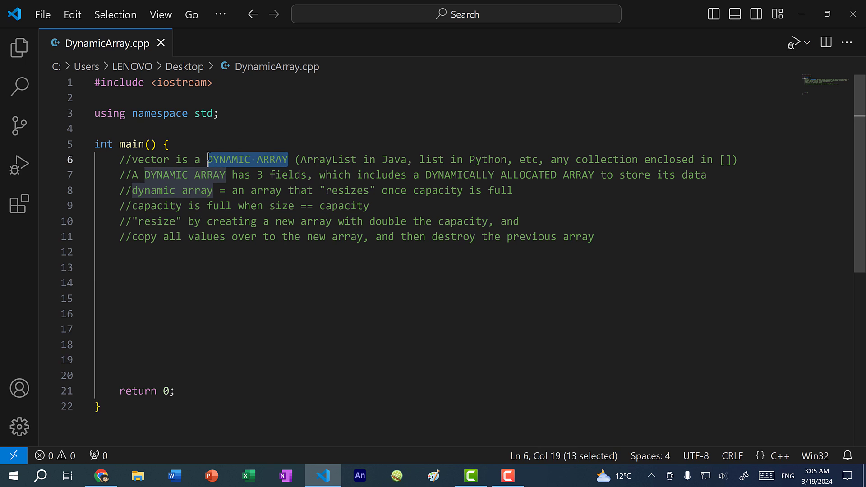
pyautogui.click(426, 174)
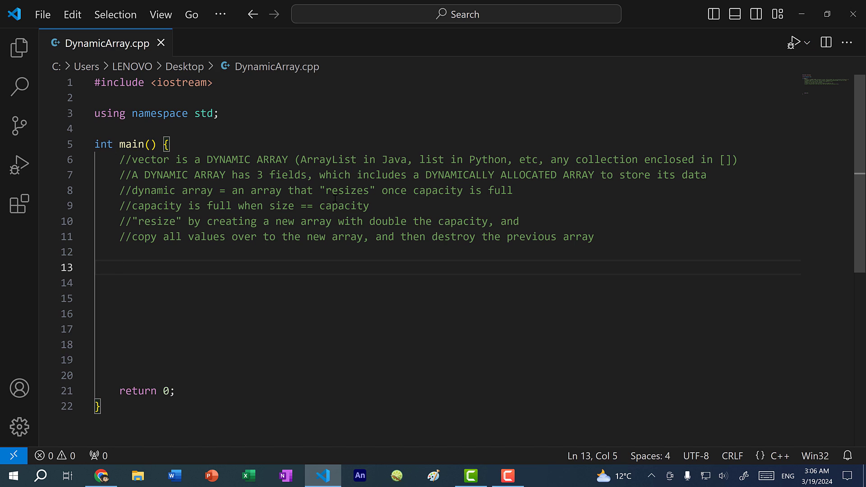
pyautogui.doubleClick(160, 160)
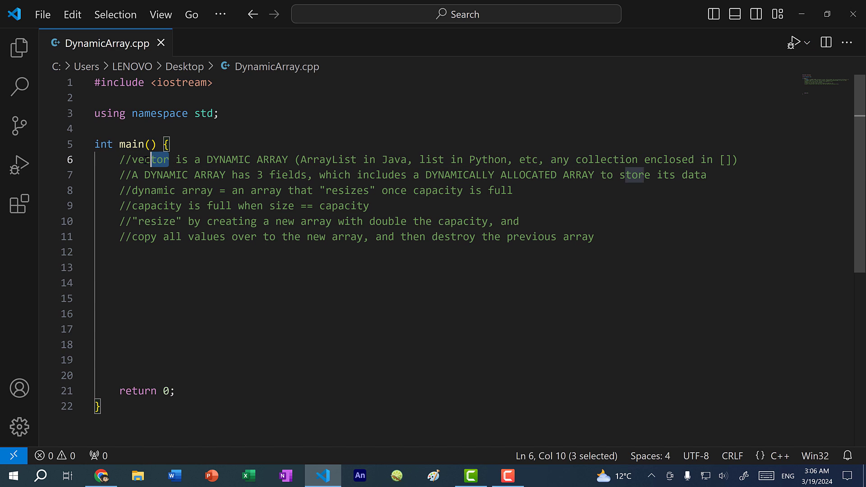
pyautogui.doubleClick(147, 160)
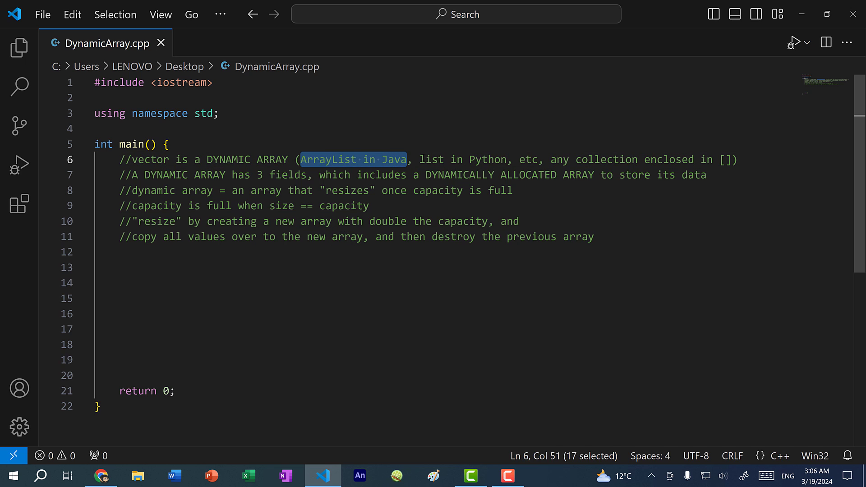
pyautogui.click(374, 206)
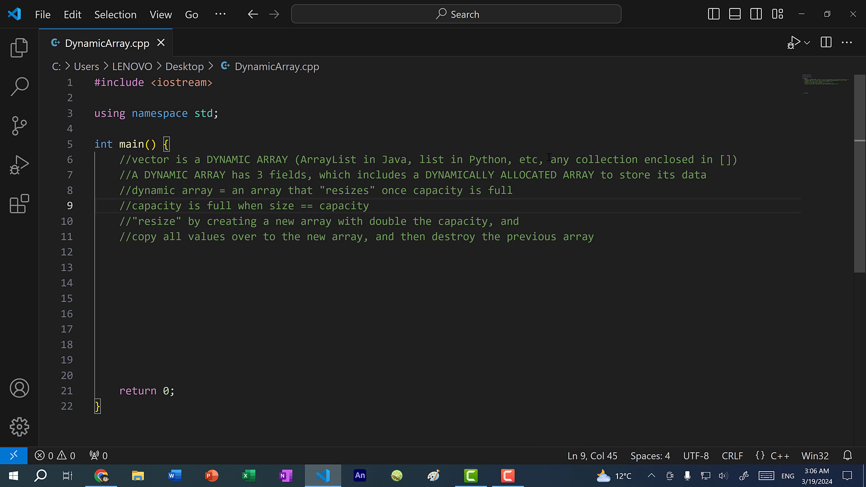
pyautogui.click(551, 159)
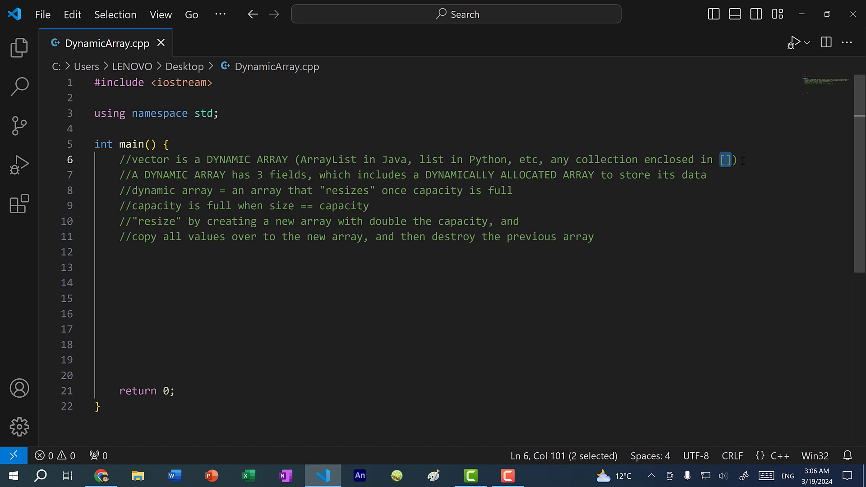
# - Declare int size = 0, int capacity = 4 and int* data = new int[capacity]
pyautogui.click(120, 268)
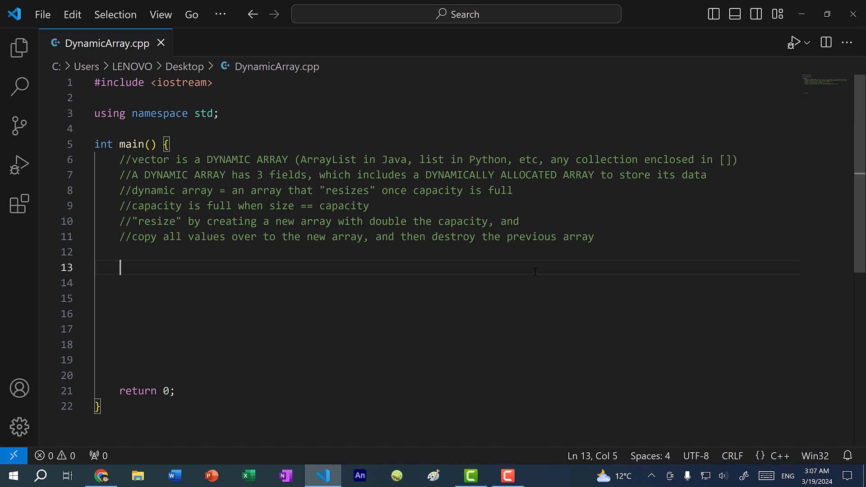
pyautogui.write('int siz')
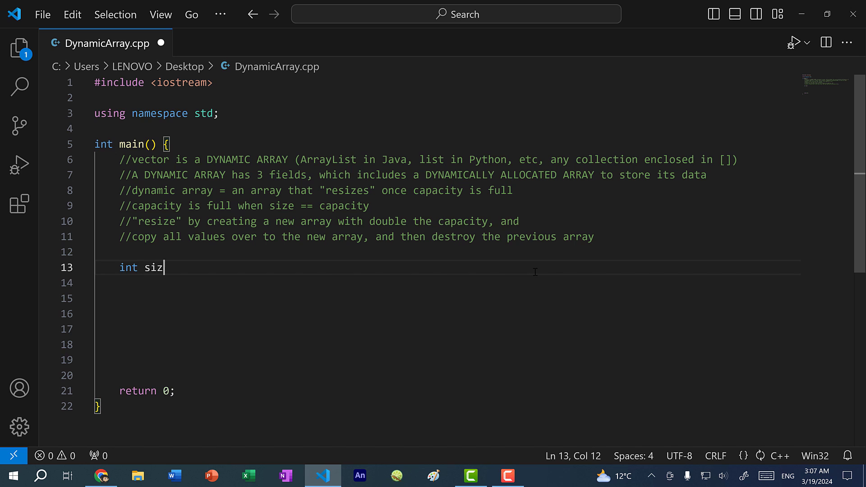
pyautogui.write('e = 0')
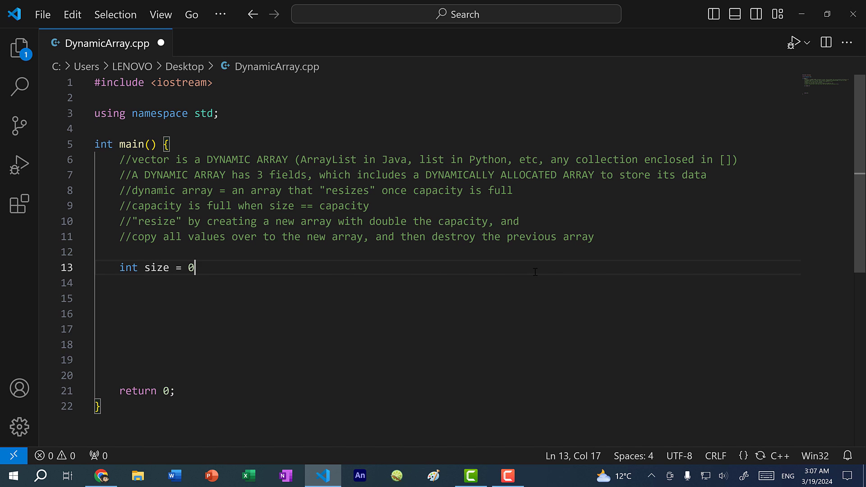
pyautogui.press('enter')
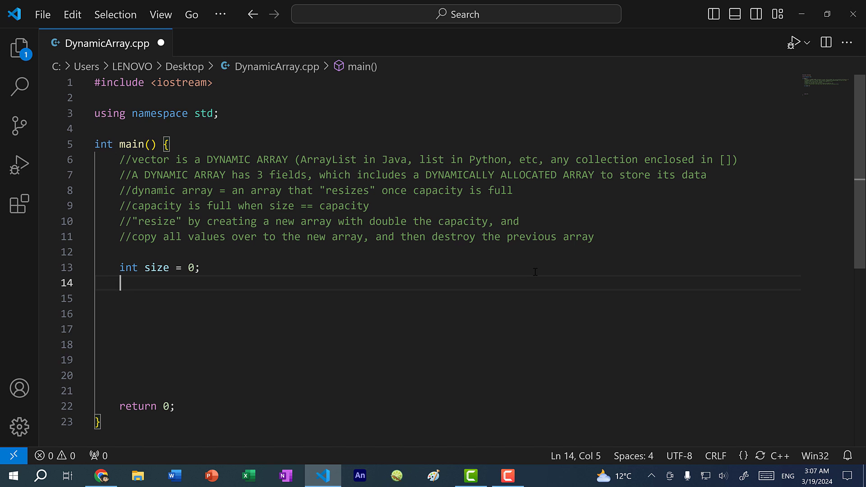
pyautogui.write('int capacity =')
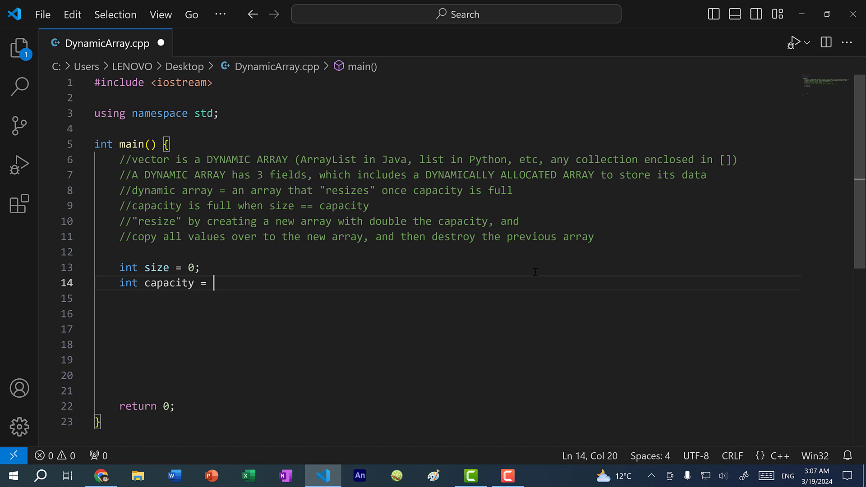
pyautogui.write('4;')
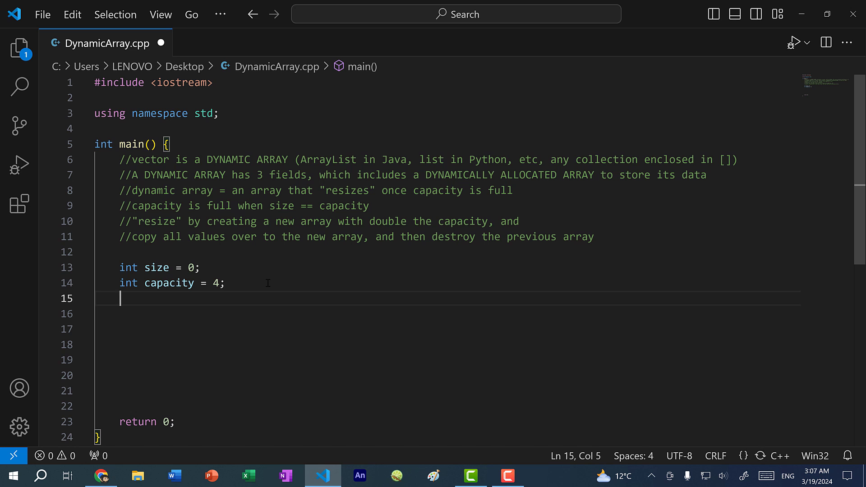
pyautogui.write('int* data =')
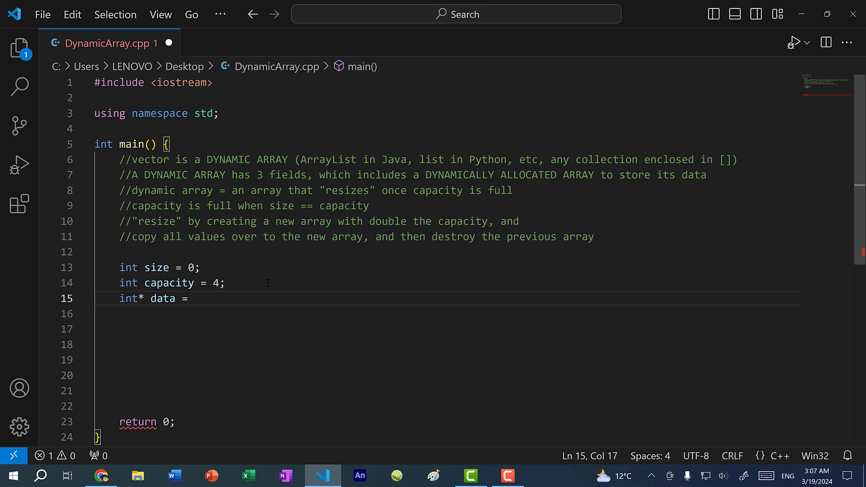
pyautogui.write('new')
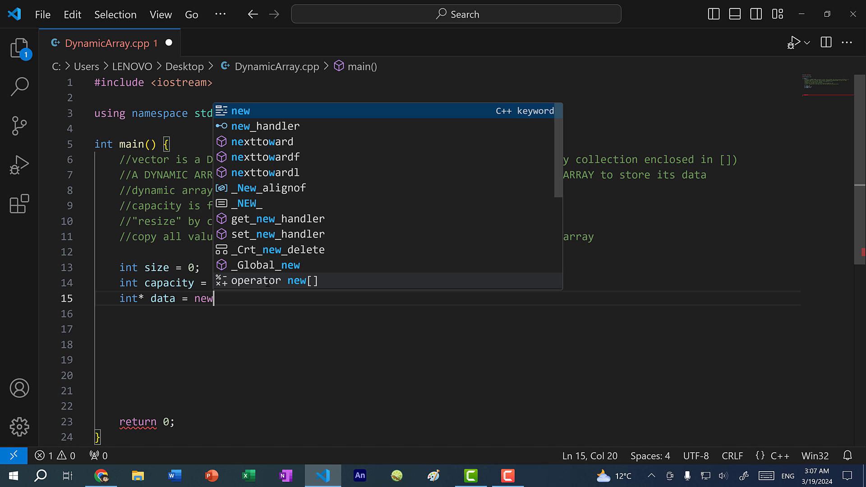
pyautogui.write('int[]')
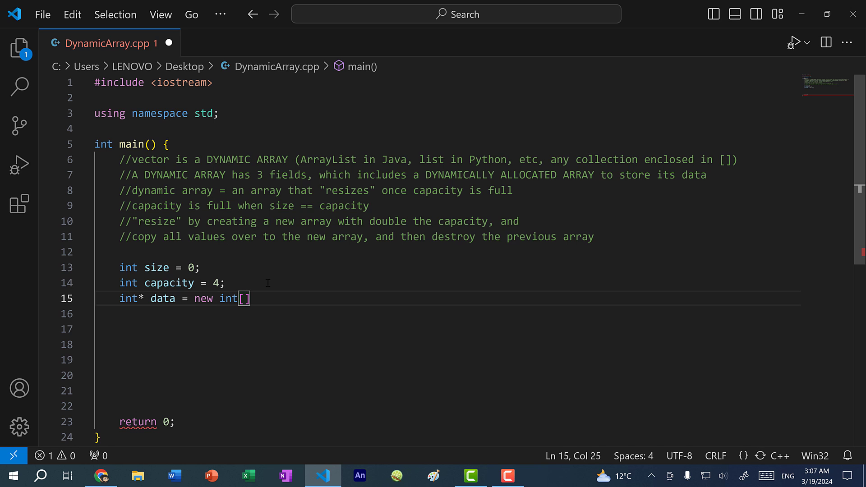
pyautogui.write('capacity]; //dynamically allocated array')
pyautogui.write('//vector class has these 3 data members')
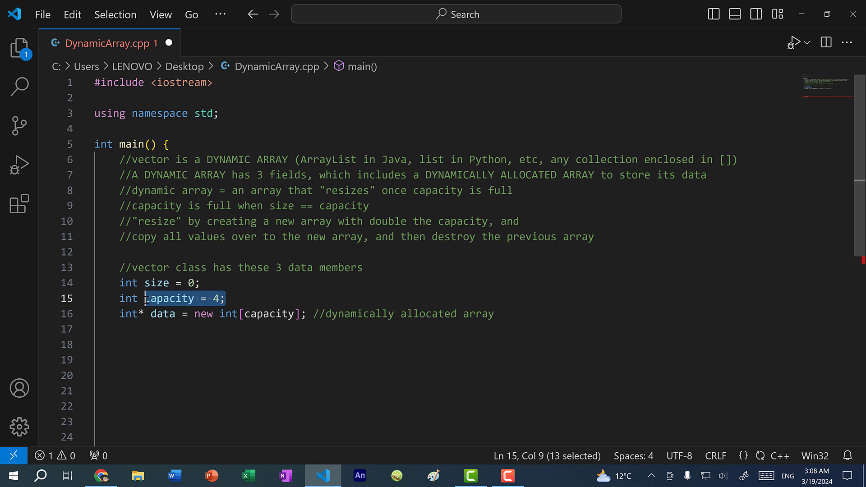
# - Highlight int[capacity] and 'resize', moving to the size line to add its comment
pyautogui.doubleClick(269, 314)
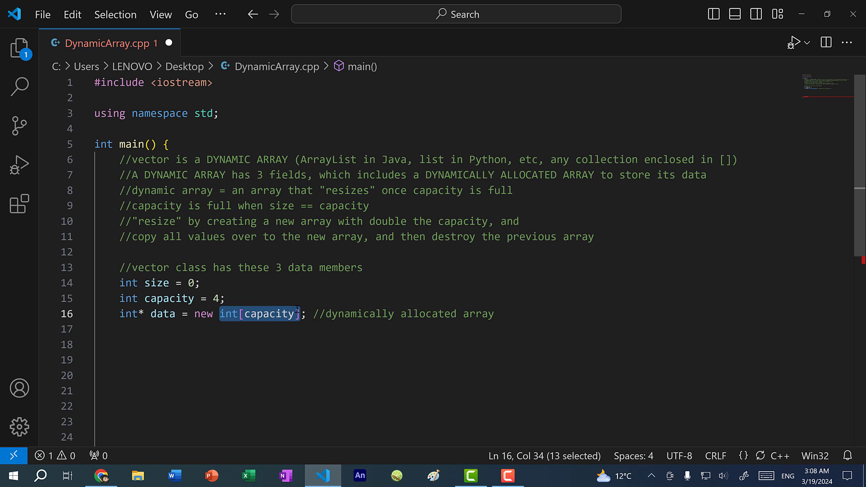
pyautogui.click(196, 282)
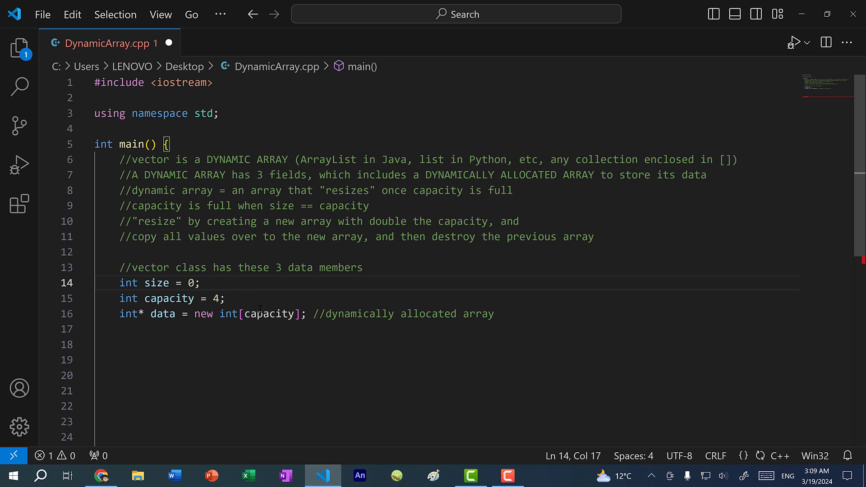
pyautogui.click(195, 283)
pyautogui.write('       //# of elements in our array')
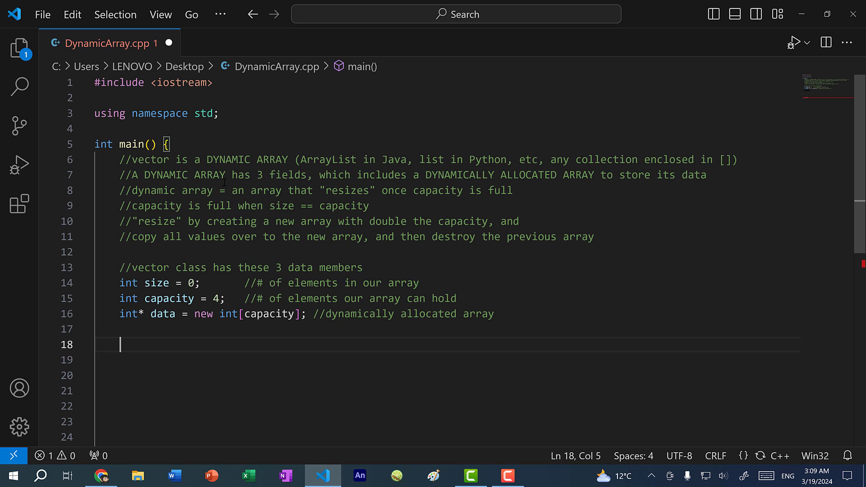
pyautogui.moveTo(533, 309)
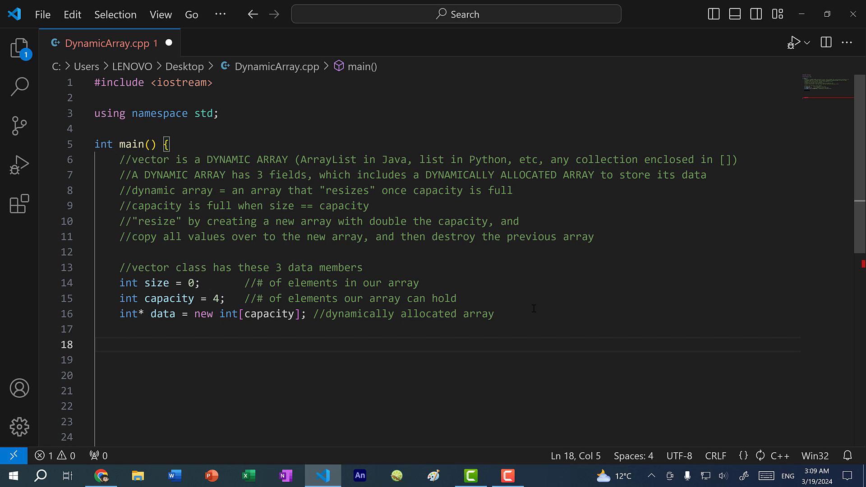
pyautogui.doubleClick(157, 222)
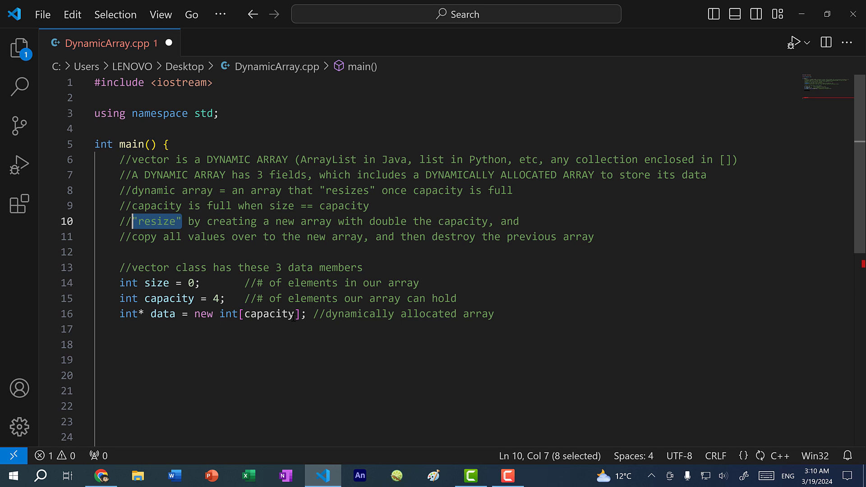
pyautogui.doubleClick(269, 314)
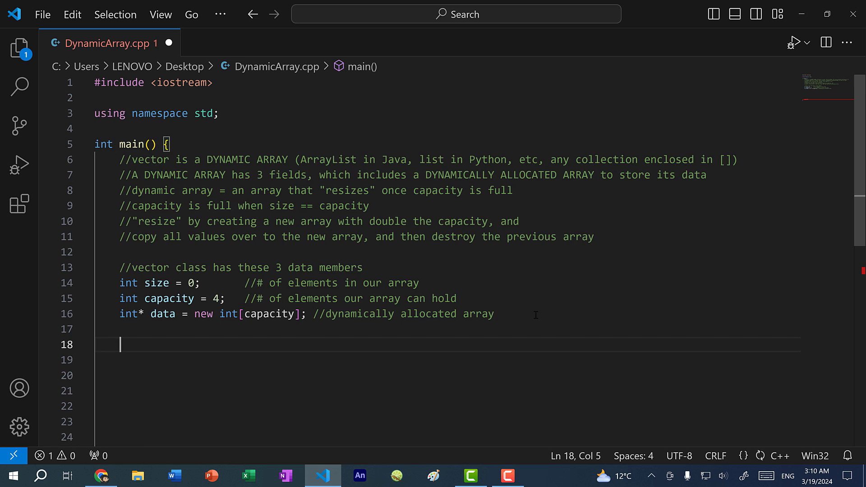
# - Declare int numOfItems, prompt 'Num of elements to add:' and read it with cin
pyautogui.write('int numOf')
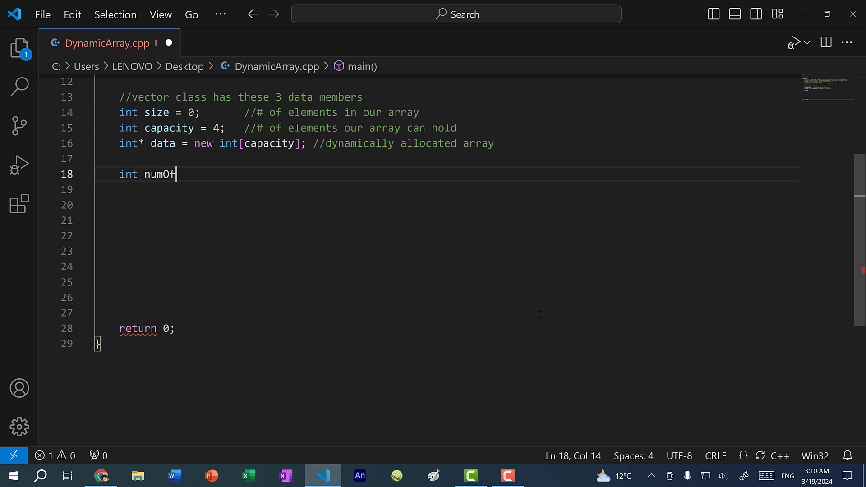
pyautogui.write('Item')
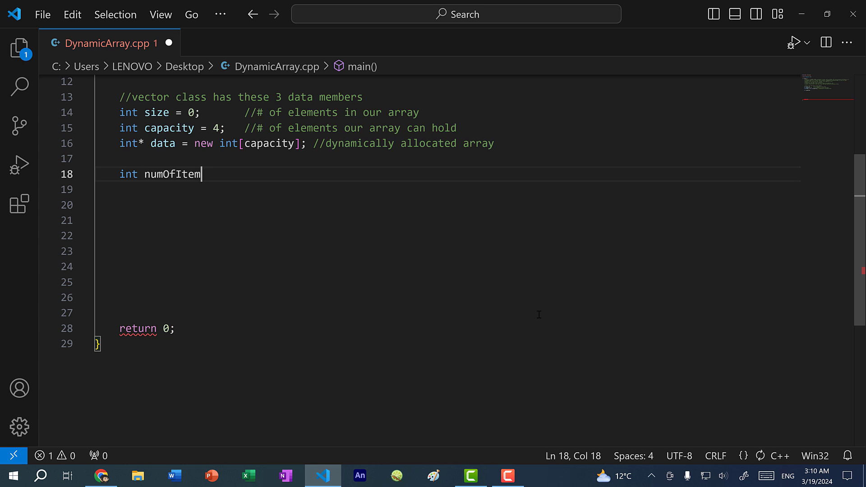
pyautogui.write('s;\\ncout')
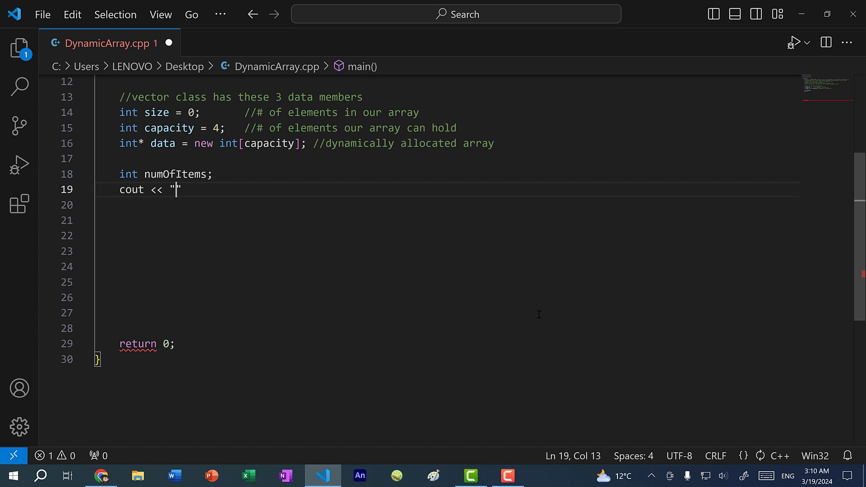
pyautogui.write('Num of e')
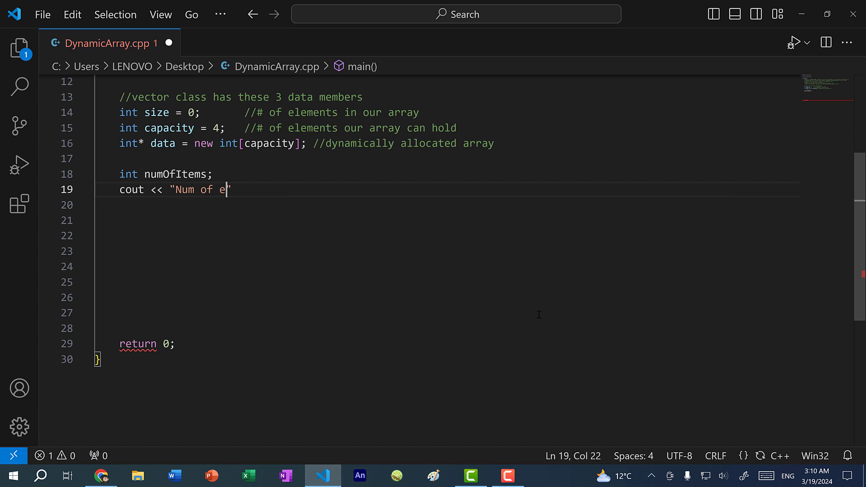
pyautogui.write('lements to add:"')
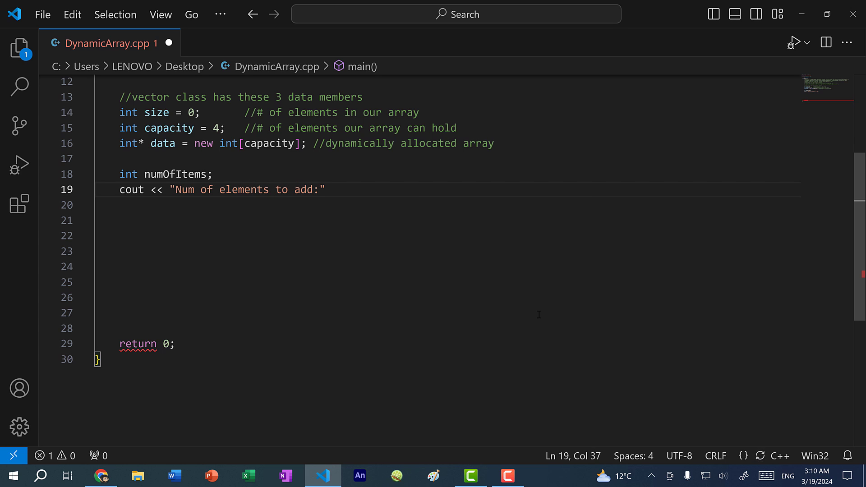
pyautogui.write('";')
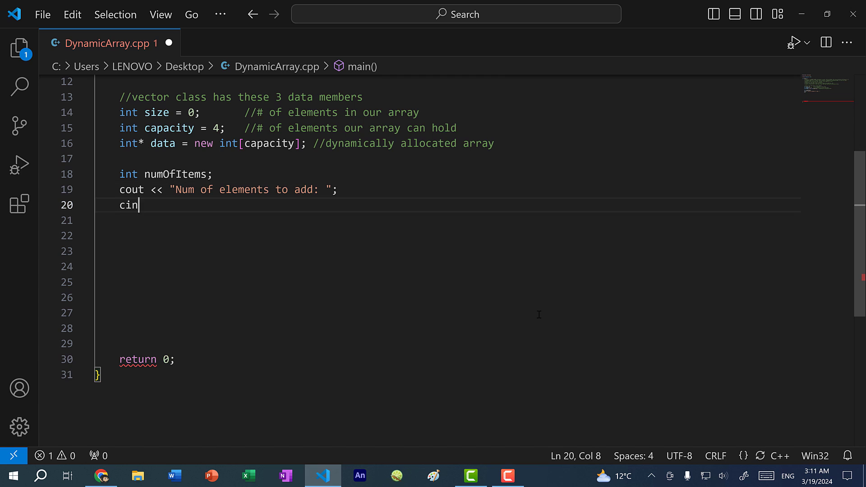
pyautogui.write('>> numOfItems;')
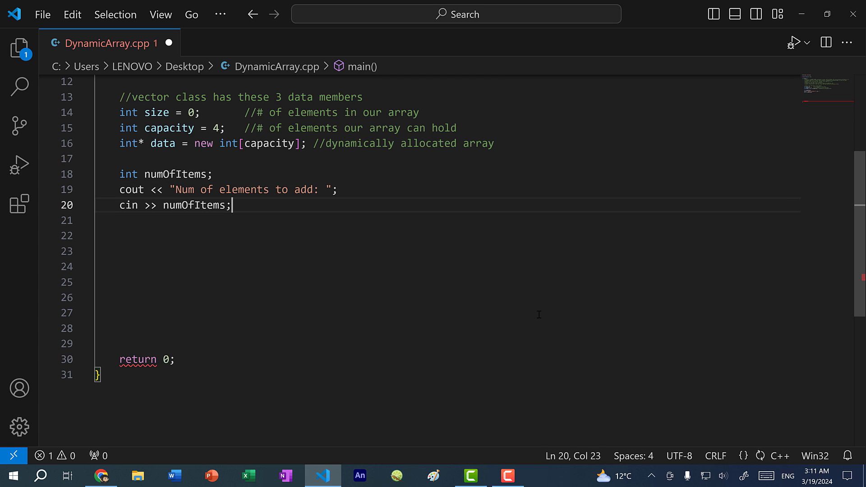
pyautogui.press('Enter')
pyautogui.write('for (int ')
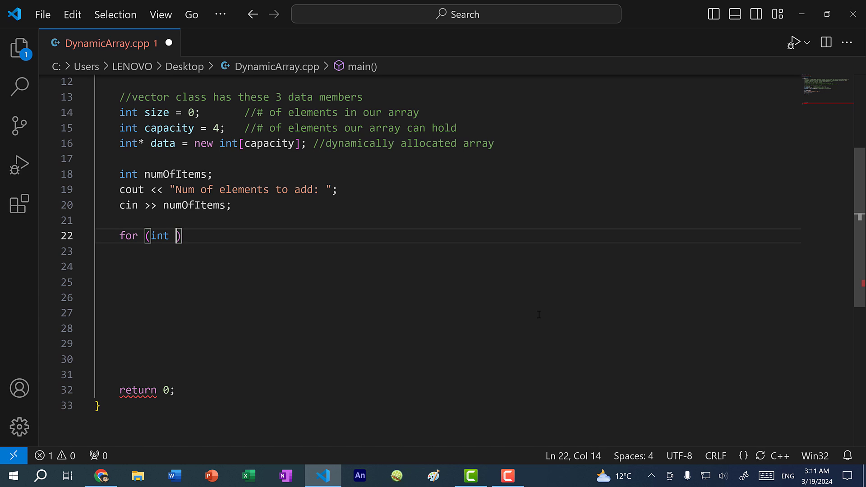
# - Loop numOfItems times, prompting 'Enter a value: ' and reading into data[size] with a push_back comment
pyautogui.write('i = 0; i')
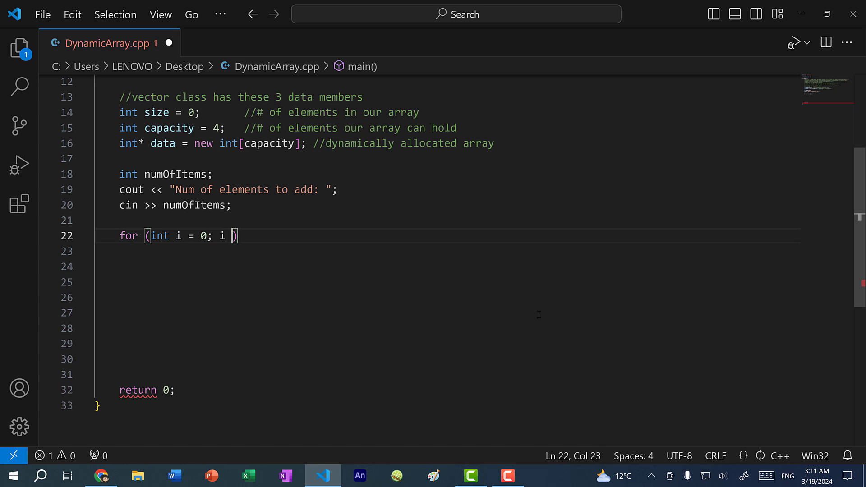
pyautogui.write('< numOfItems')
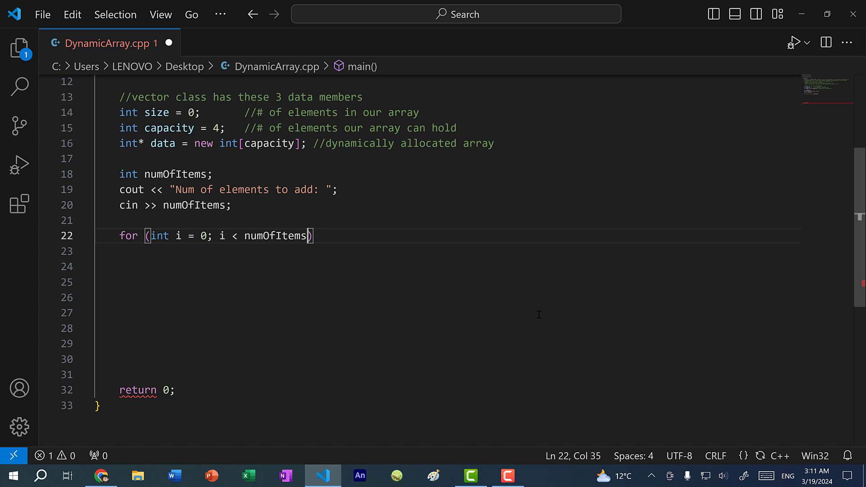
pyautogui.write('; i++) {')
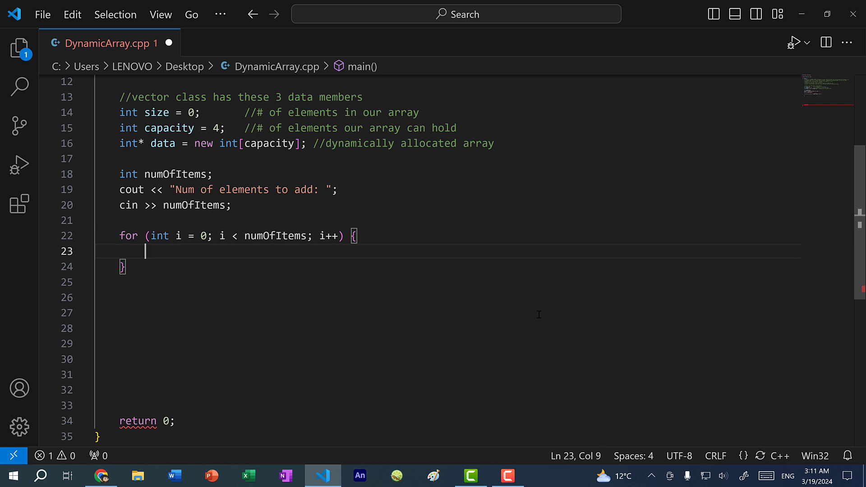
pyautogui.write('cout << "Enter a value:')
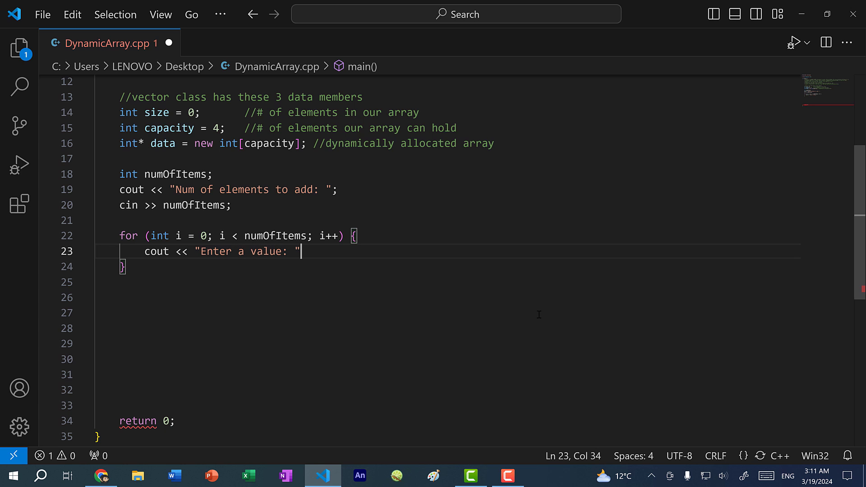
pyautogui.write(';')
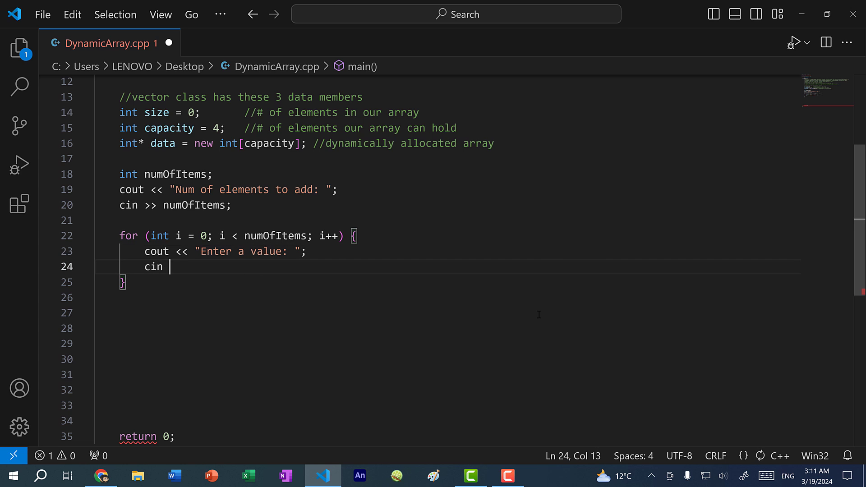
pyautogui.write('>> data[]')
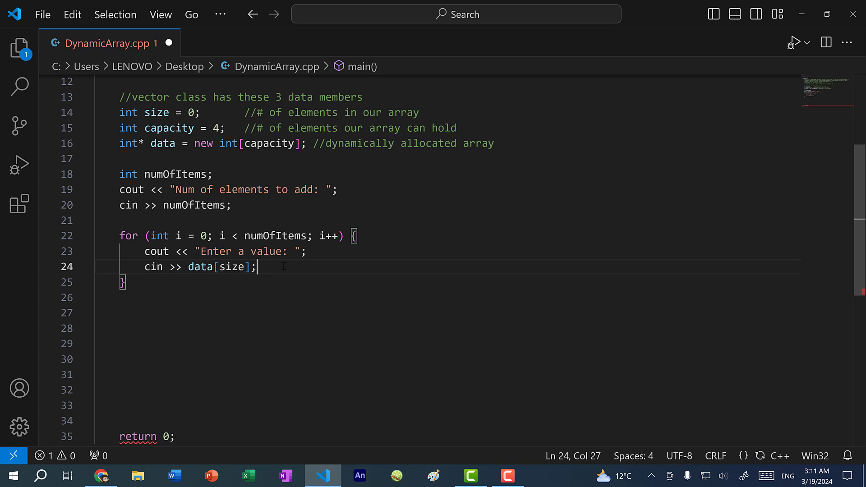
pyautogui.write('//add to end of the array (vector.push_back())')
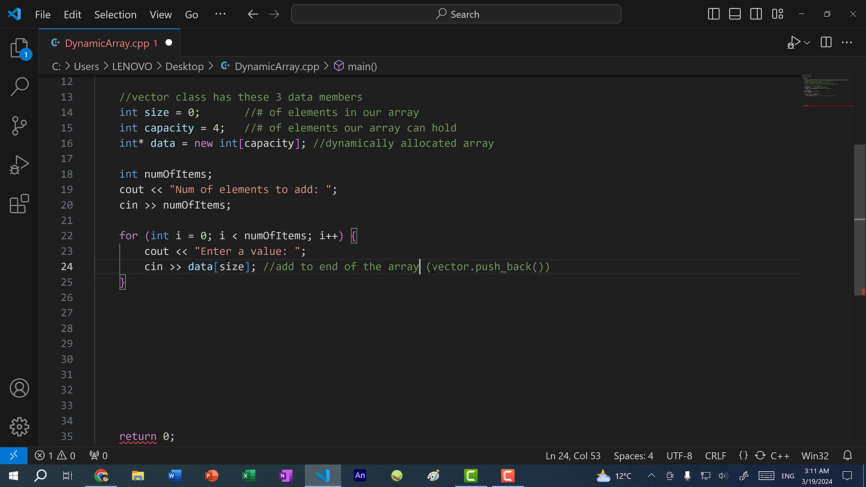
pyautogui.doubleClick(232, 266)
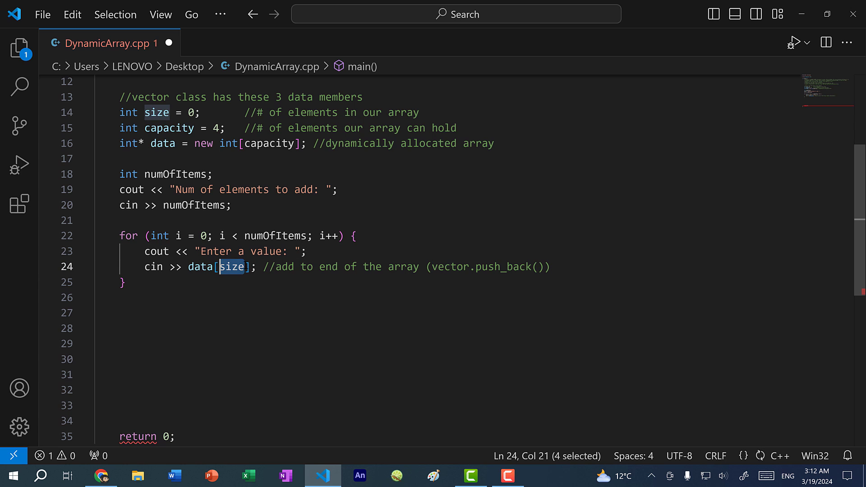
pyautogui.click(502, 219)
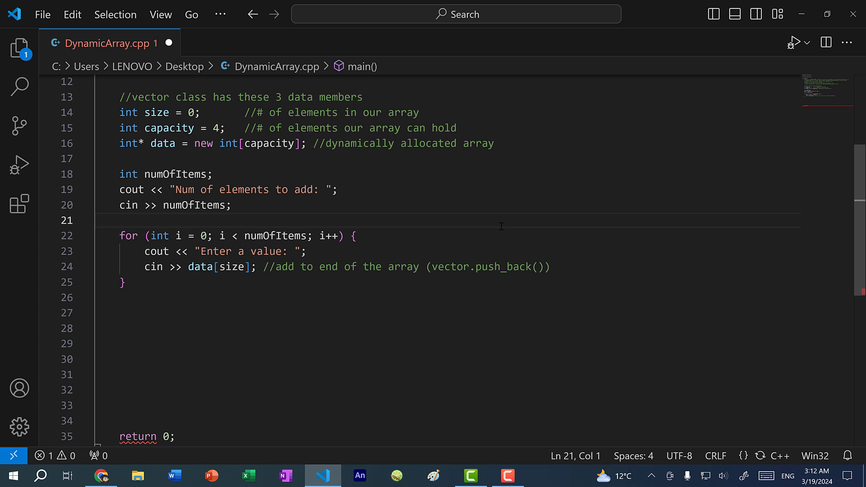
# - Add the //[1, 5, 10, _, _] comment and size++ after each stored value
pyautogui.write('//[')
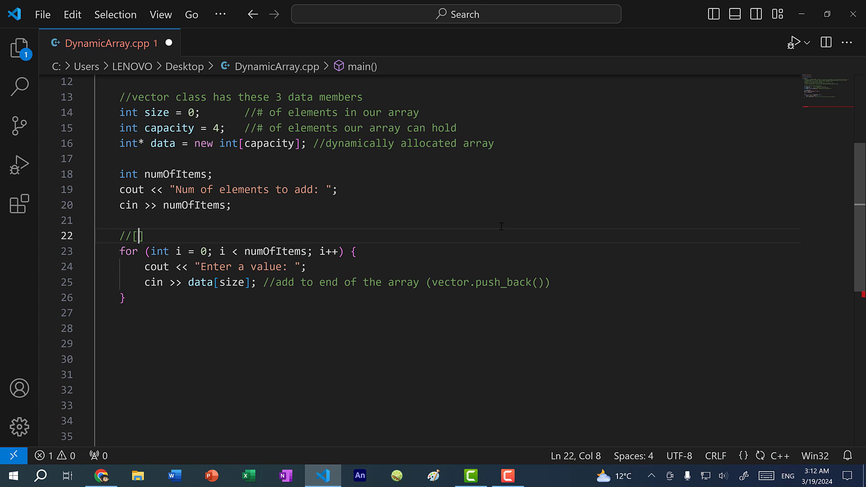
pyautogui.write('1, 5, 10, _, _')
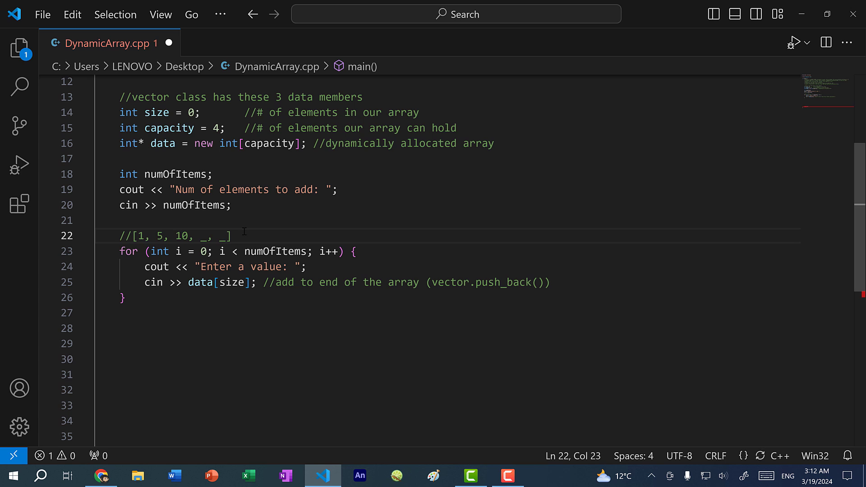
pyautogui.moveTo(300, 233)
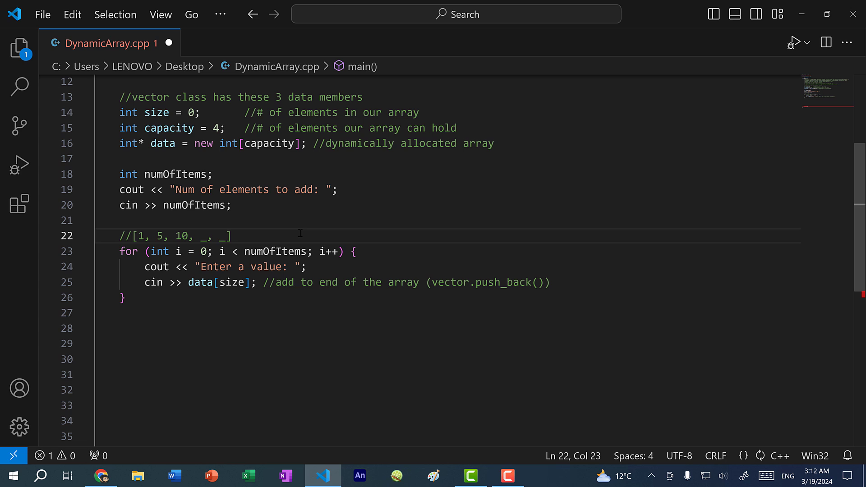
pyautogui.doubleClick(204, 236)
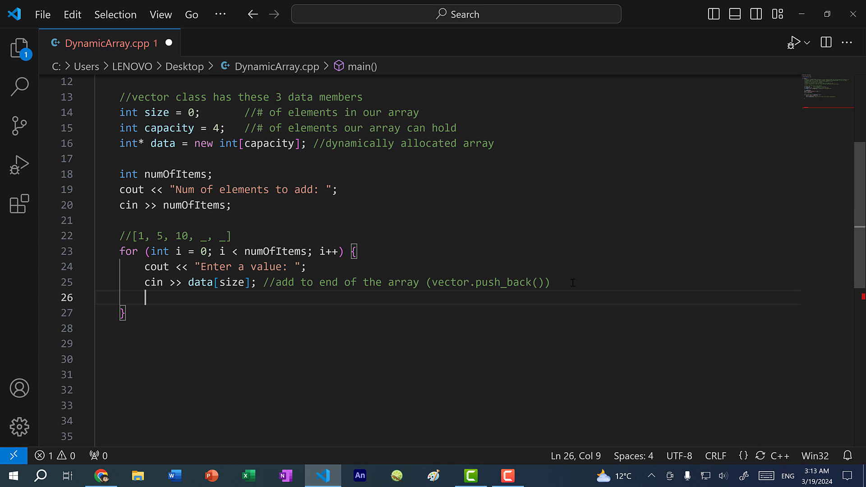
pyautogui.write('siz')
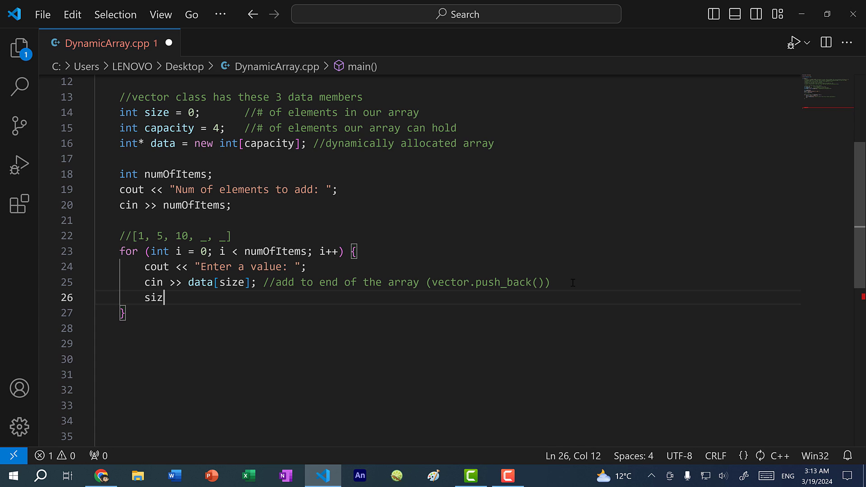
pyautogui.write('e++;')
pyautogui.click(448, 344)
pyautogui.write('for (int i ')
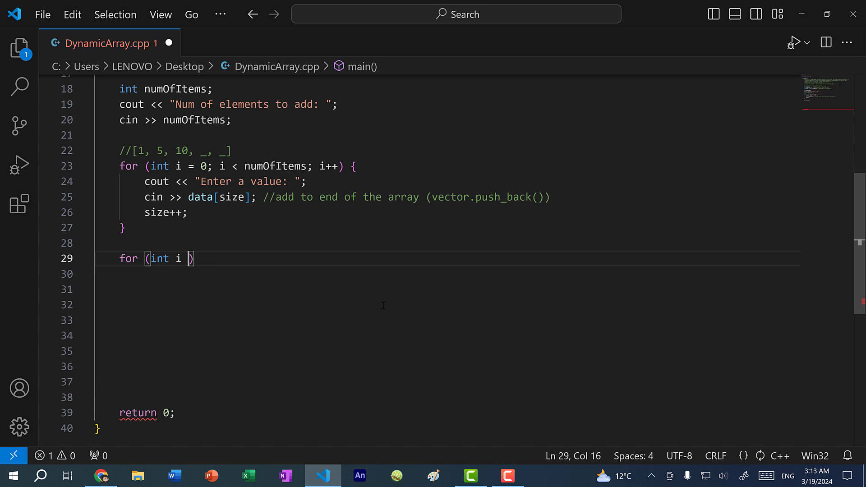
# - Print every data[i] followed by a space in a loop over size, then cout << endl
pyautogui.write('= 0; i <')
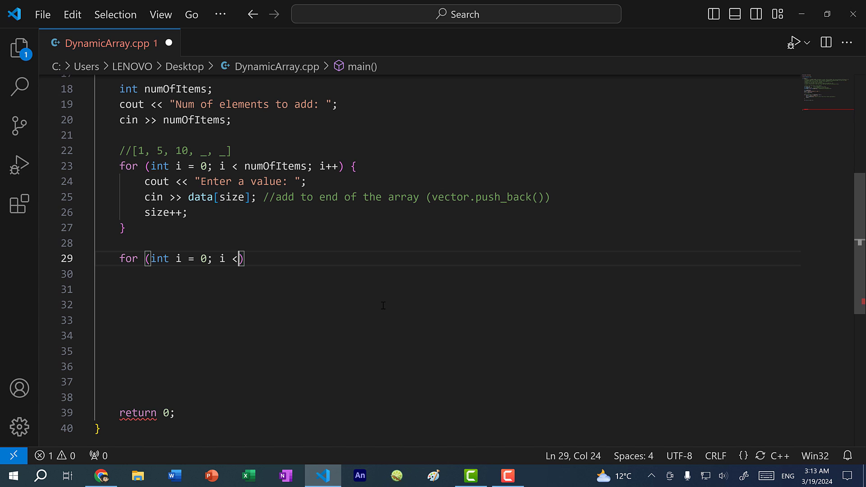
pyautogui.write('size;')
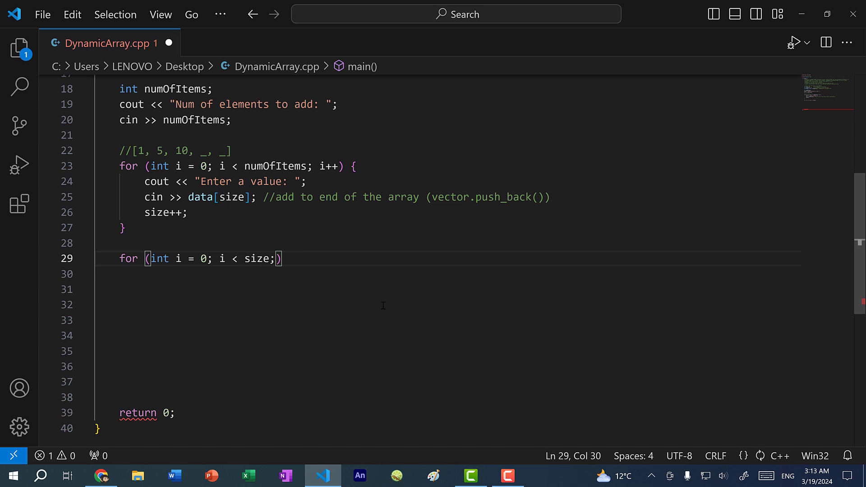
pyautogui.write('i++) {')
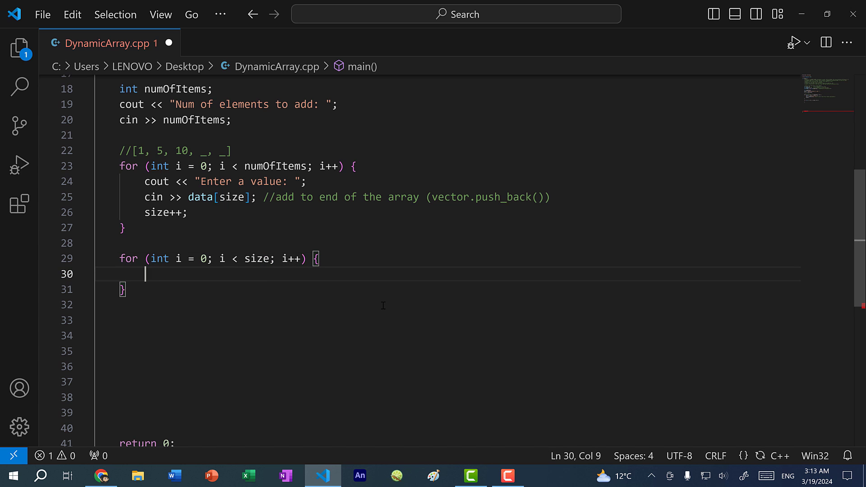
pyautogui.write('cout')
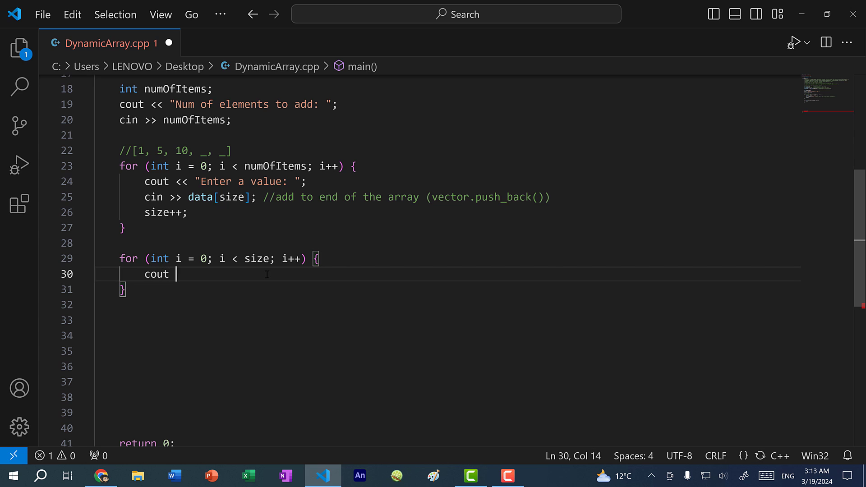
pyautogui.write('<< data[i]')
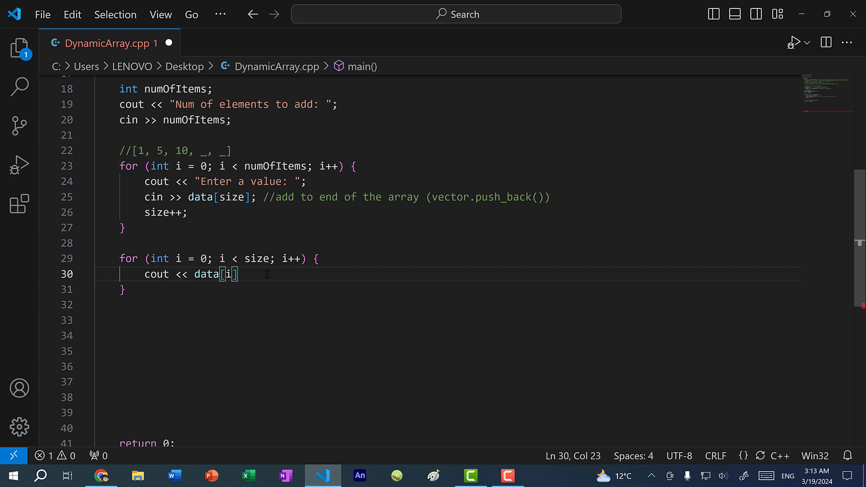
pyautogui.write('<< " ";')
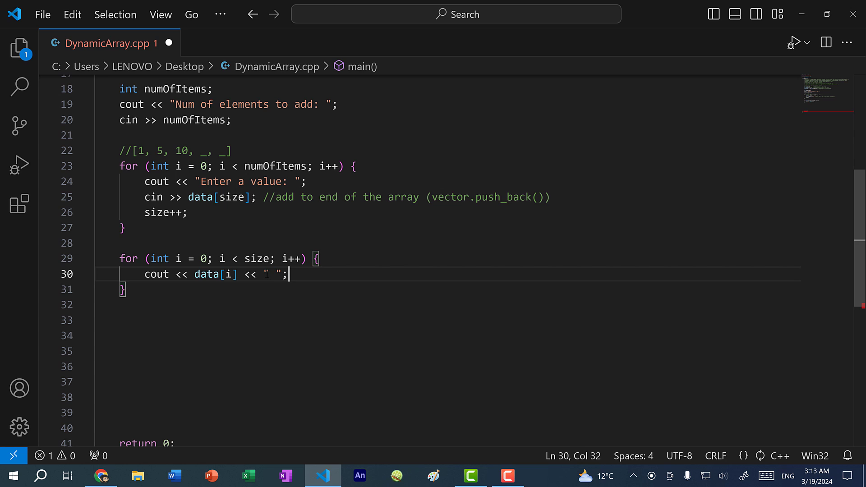
pyautogui.write('cout << end')
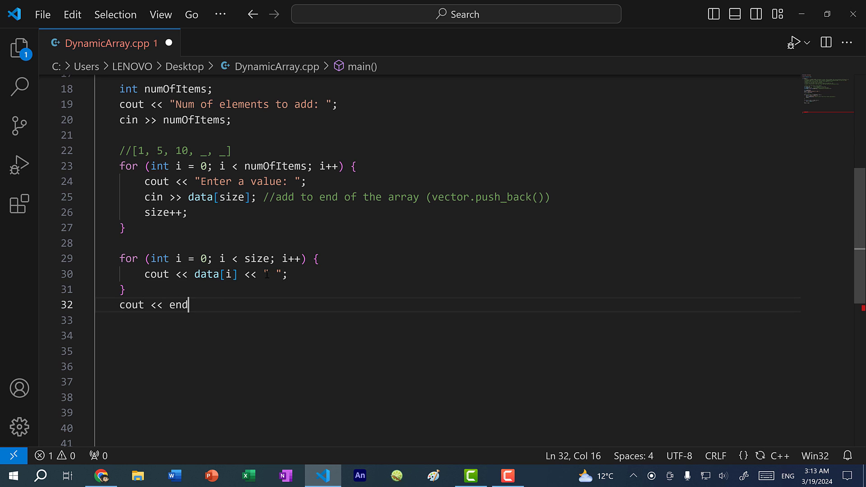
pyautogui.write('l;')
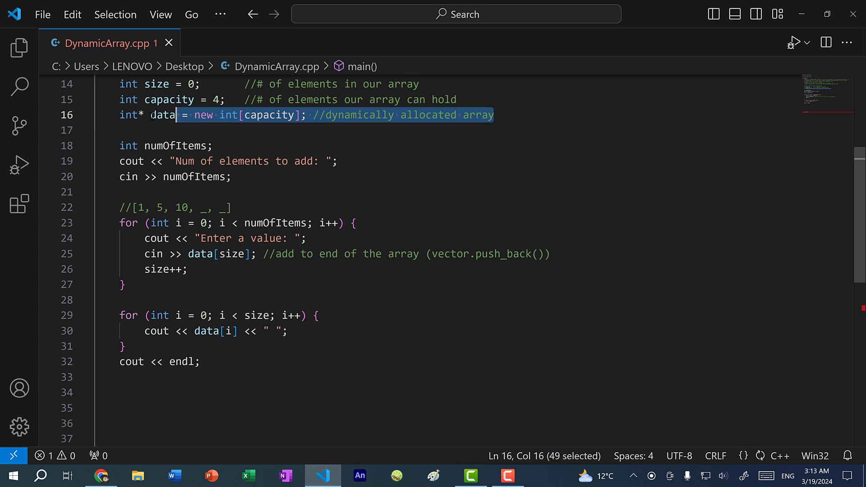
# - Add delete[] data; and data = nullptr; at the end of main and save
pyautogui.click(315, 347)
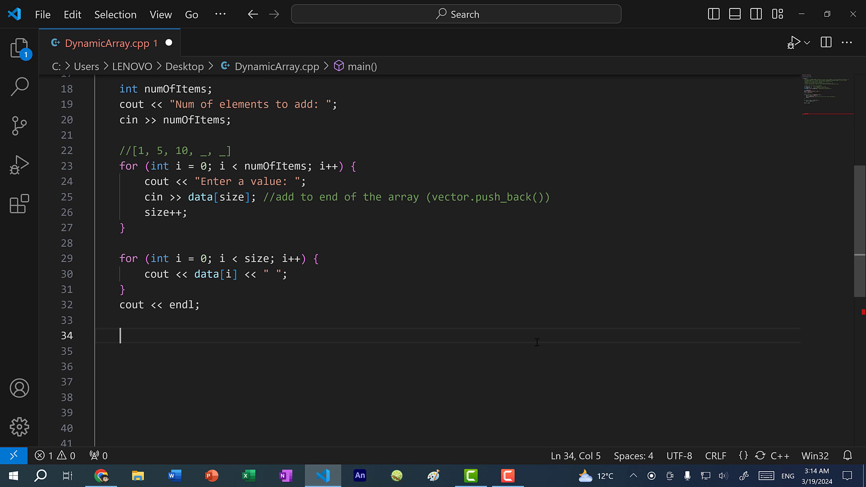
pyautogui.write('delete[]')
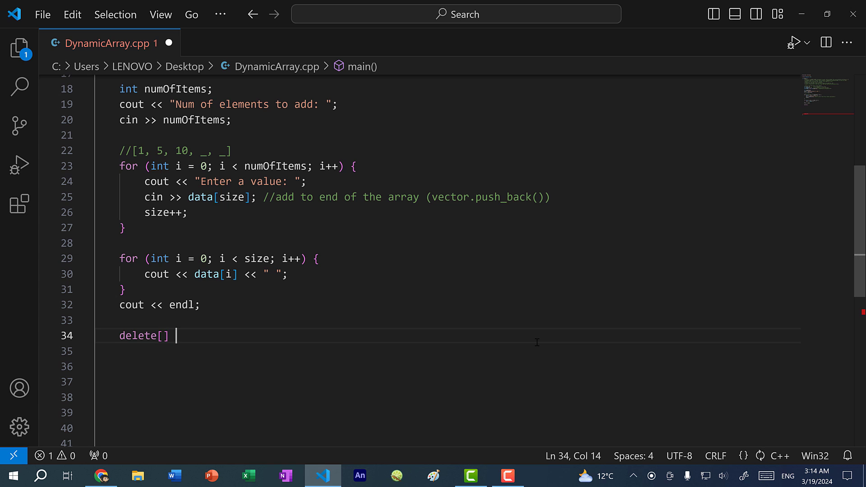
pyautogui.write('da')
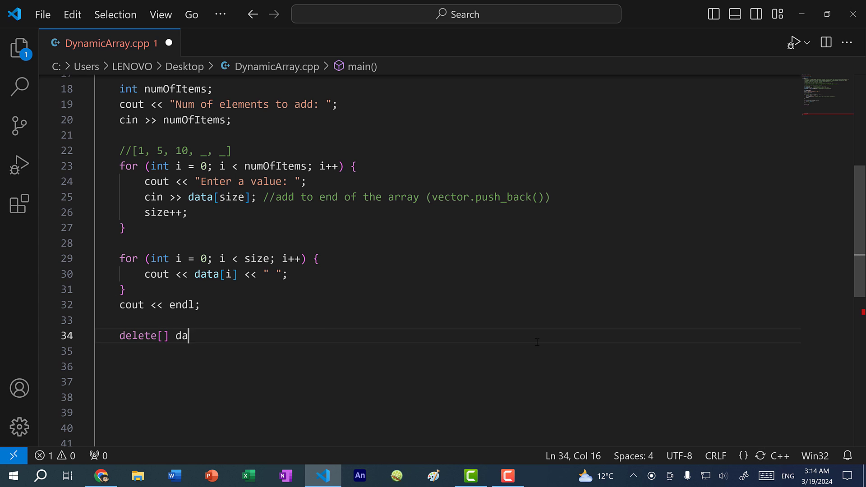
pyautogui.write('ta;')
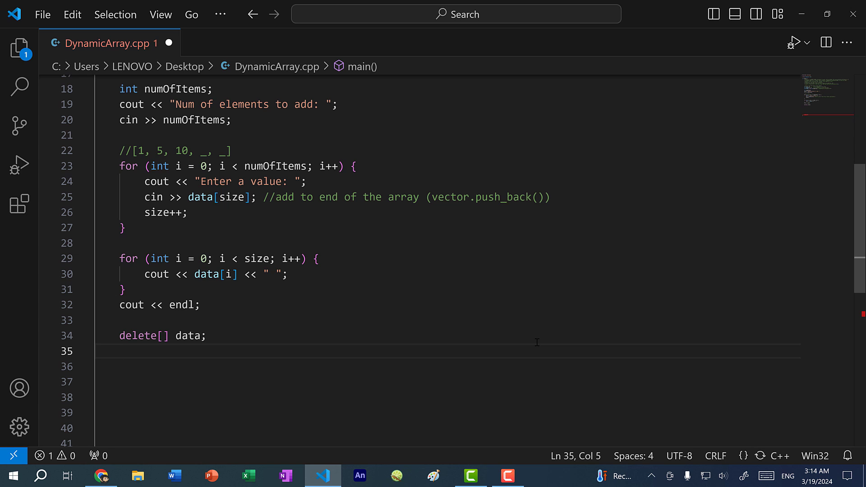
pyautogui.write('data')
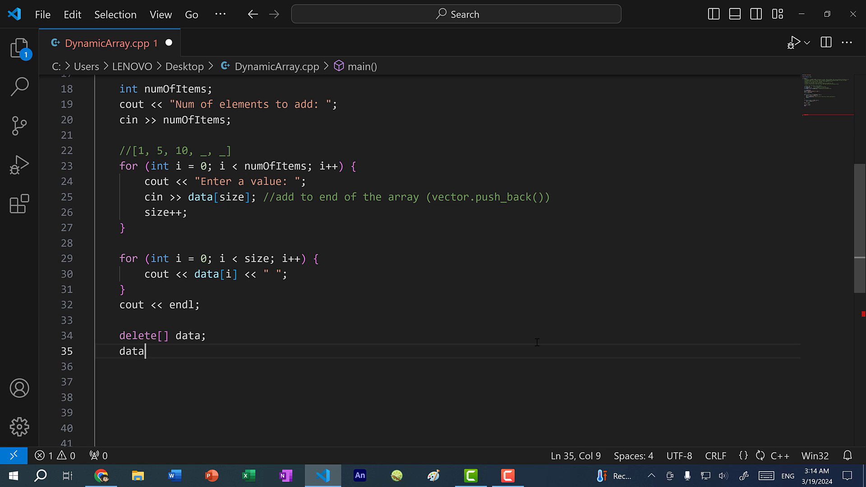
pyautogui.write('= nullptr;')
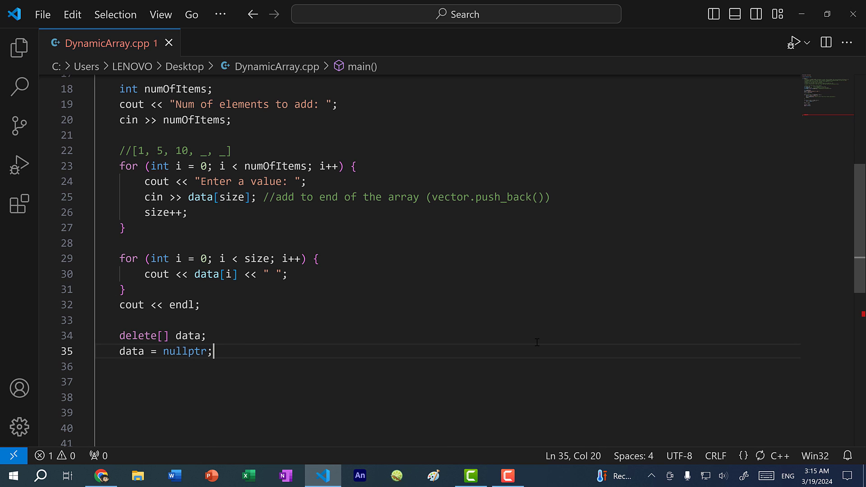
pyautogui.scroll(3)
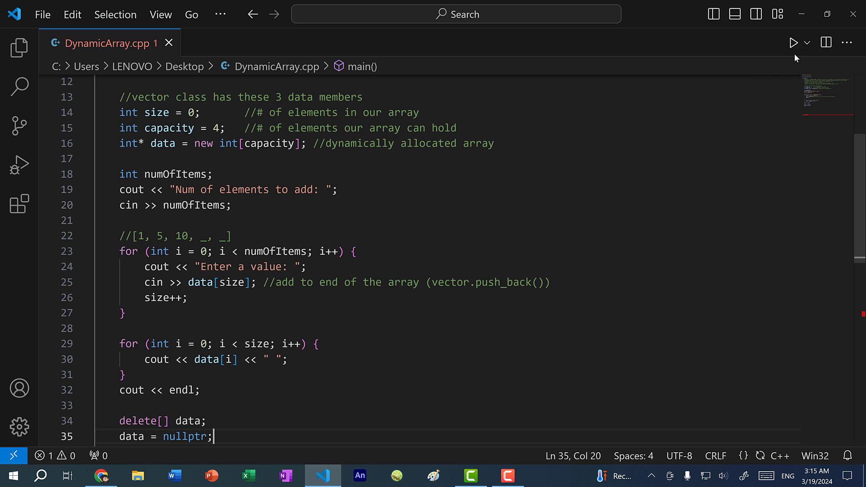
pyautogui.click(793, 42)
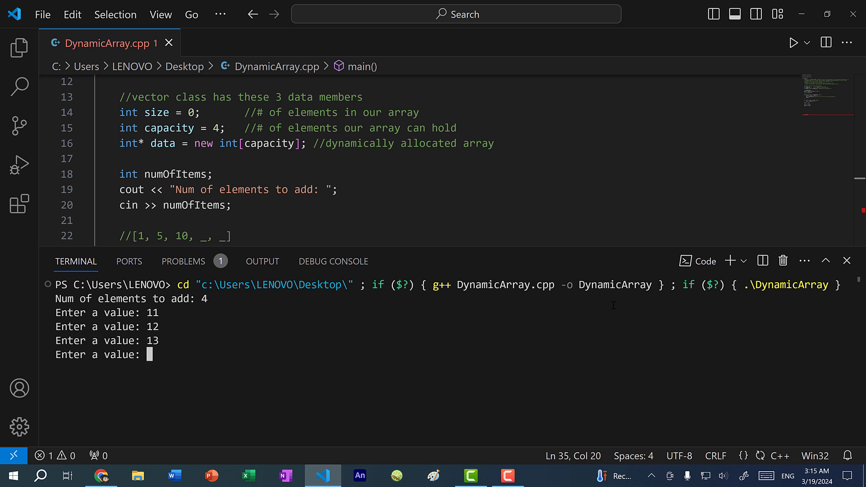
pyautogui.write('14')
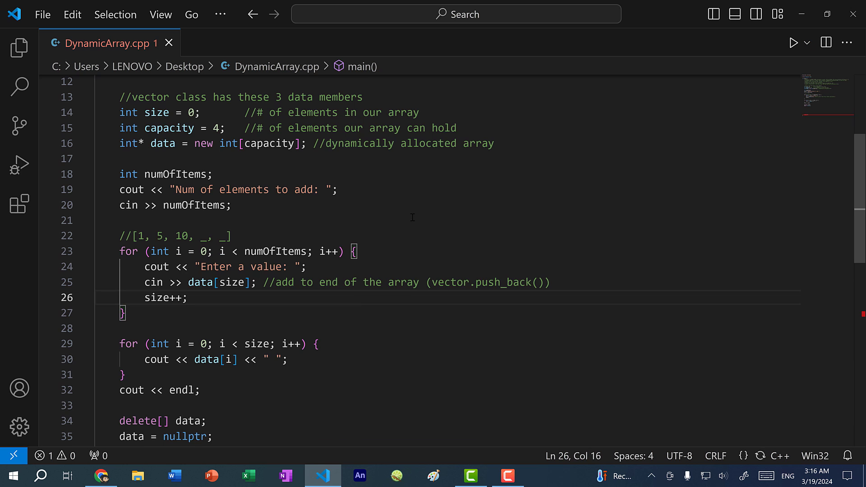
pyautogui.moveTo(382, 251)
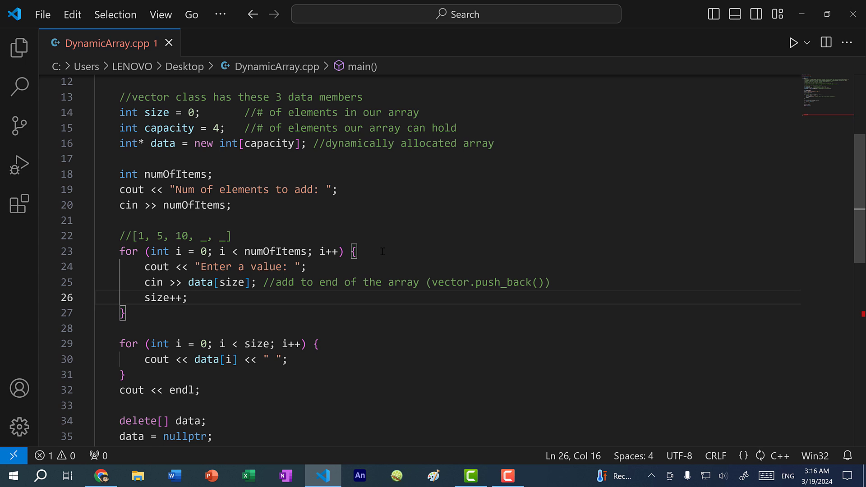
pyautogui.click(189, 298)
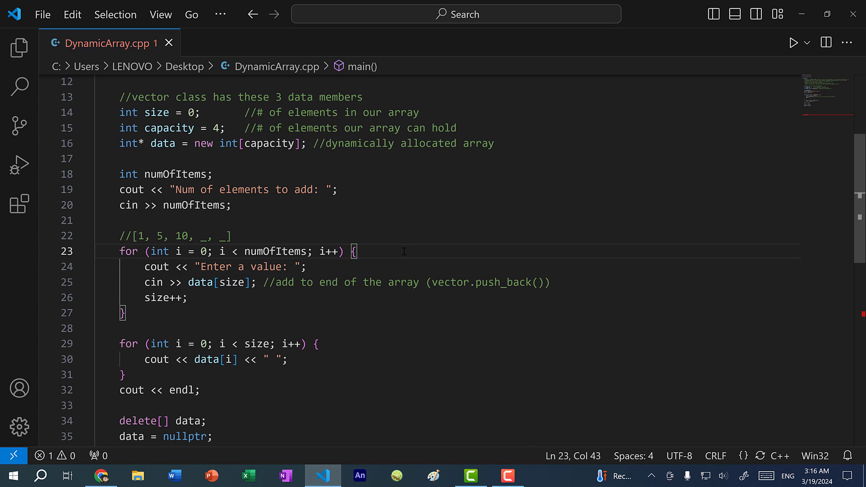
# - Add if (size == capacity) printing a 'capacity full, doubling' message with the old capacity
pyautogui.write('if (size)')
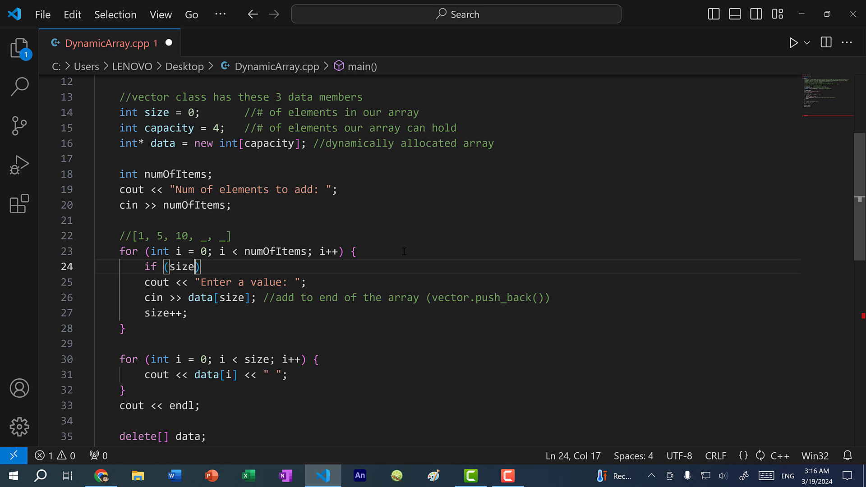
pyautogui.write('== capacity')
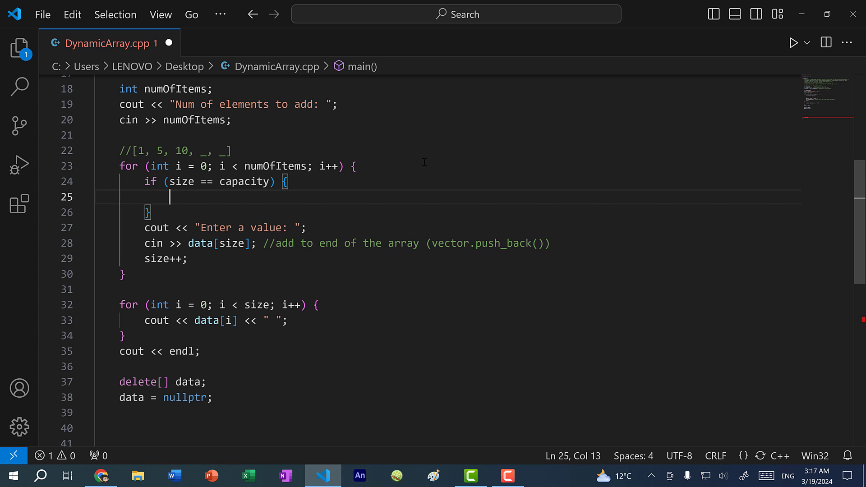
pyautogui.write('cout << "')
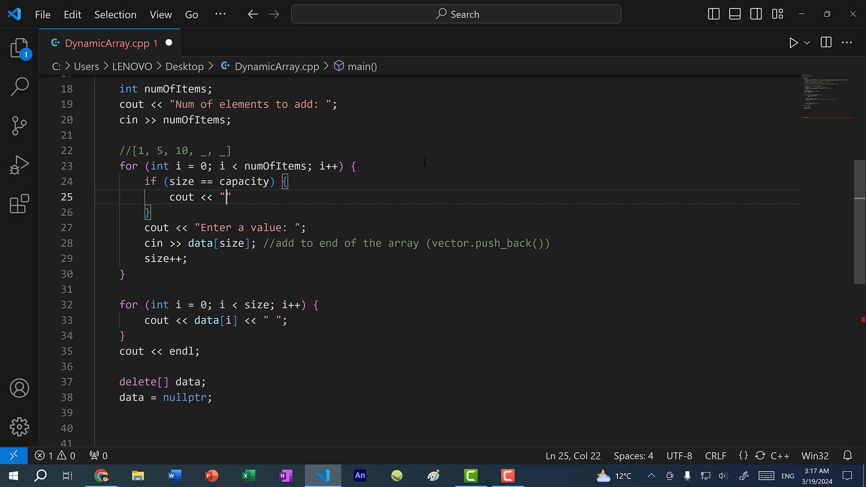
pyautogui.write('capicity full')
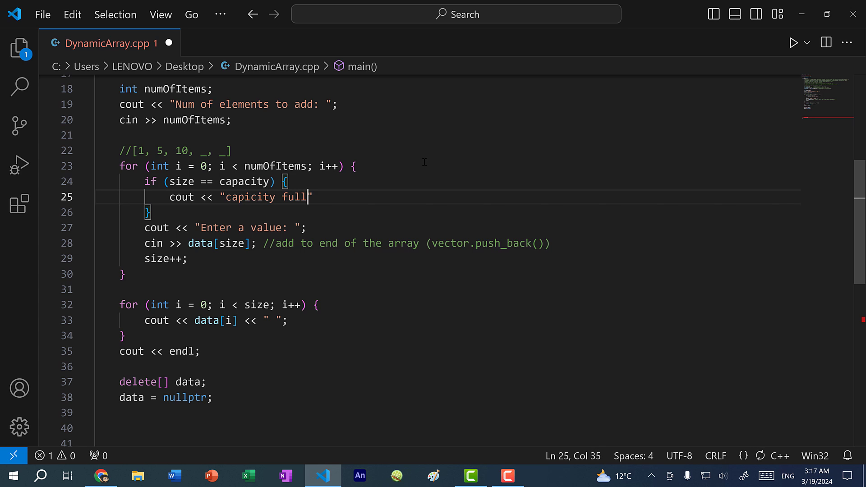
pyautogui.write(', doubling capicity from')
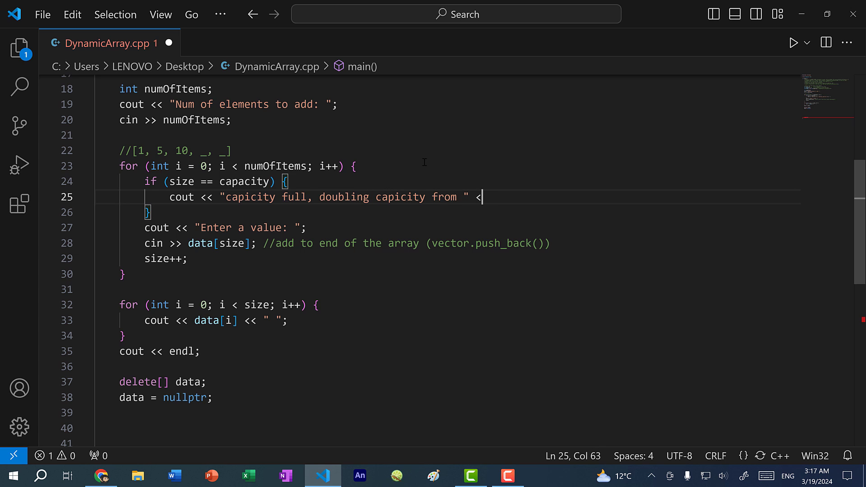
pyautogui.write('<')
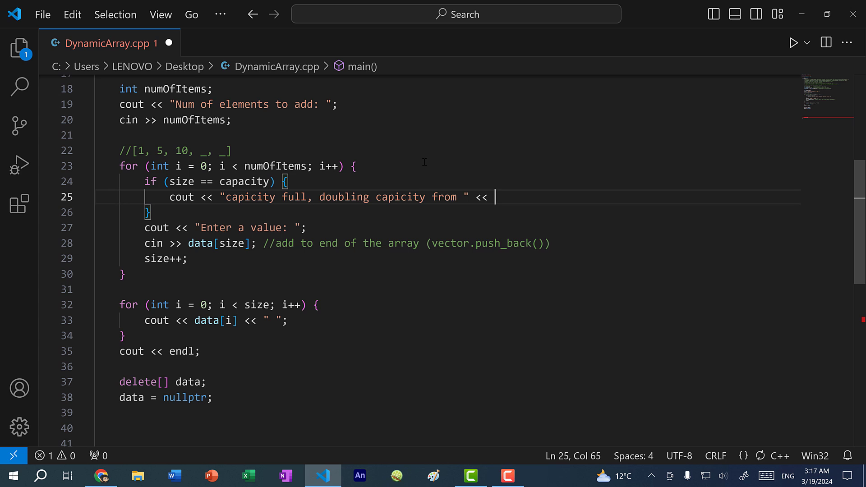
pyautogui.write('capa')
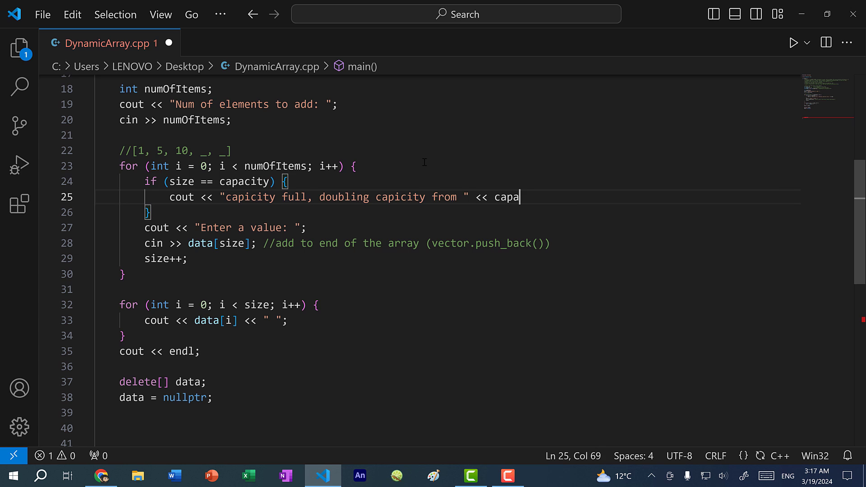
pyautogui.write('city << endl')
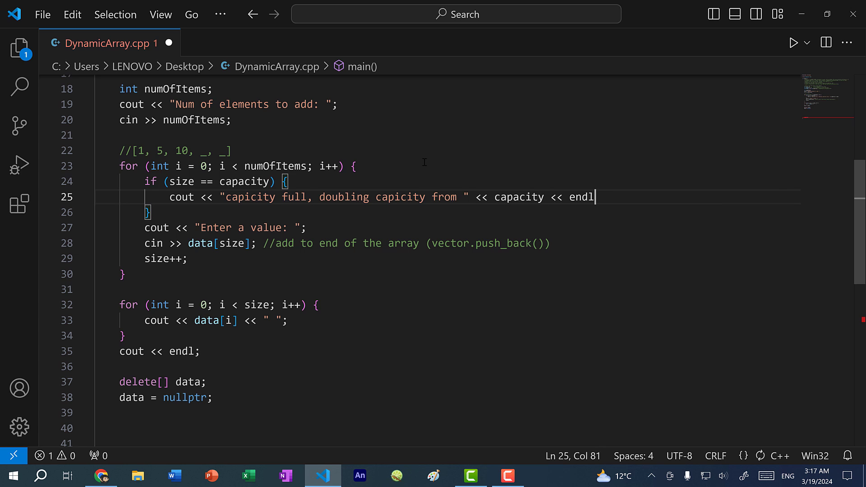
pyautogui.press('enter')
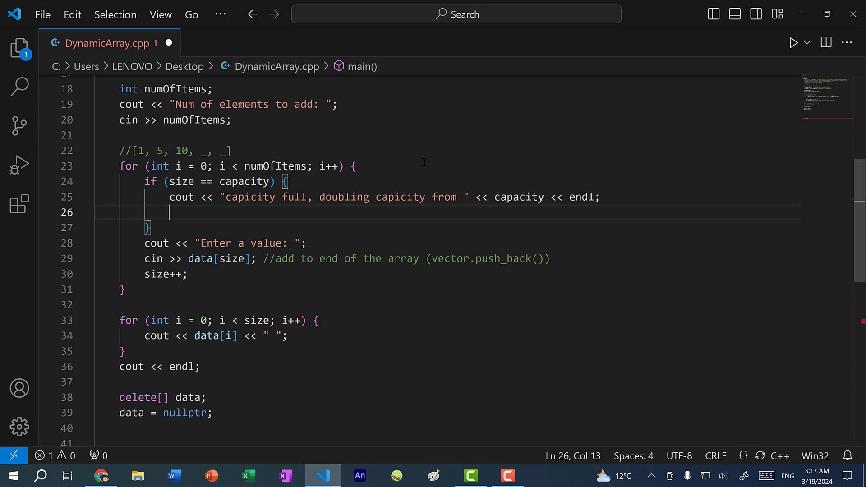
# - Double capacity with capacity *= 2, print 'capacity is now', and fix the 'capicity' typo
pyautogui.write('capacity')
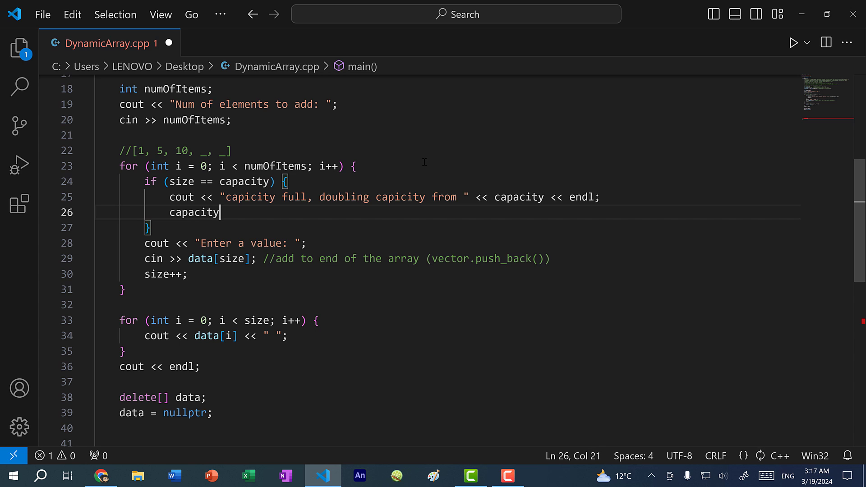
pyautogui.write('*= 2;')
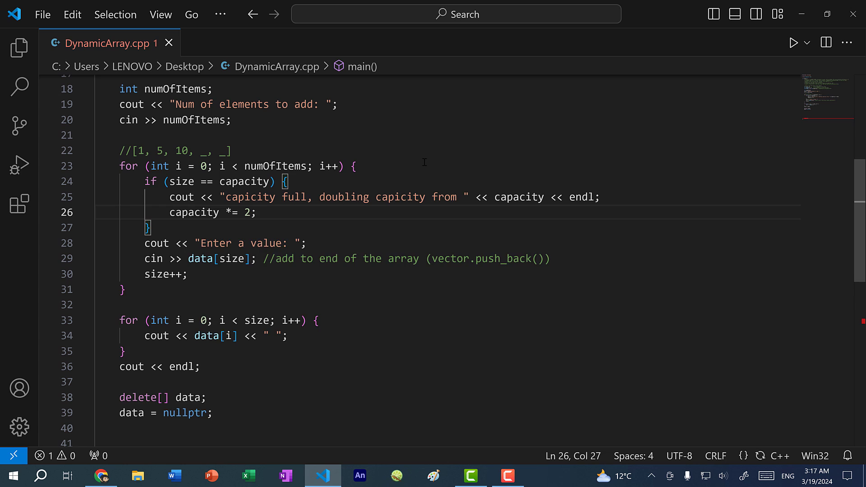
pyautogui.write('cout <<')
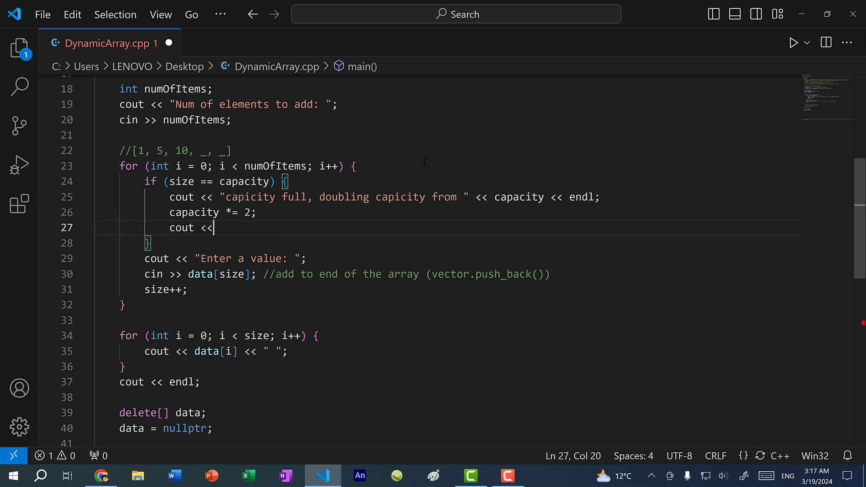
pyautogui.write('"capacity"')
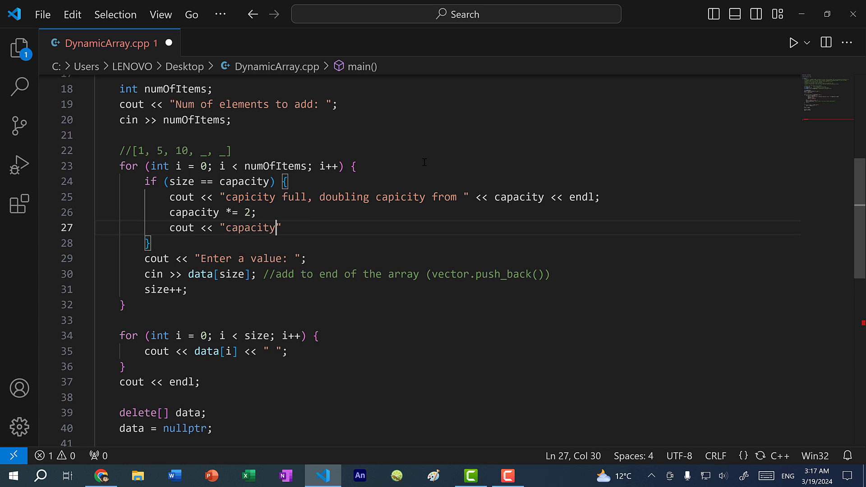
pyautogui.click(250, 197)
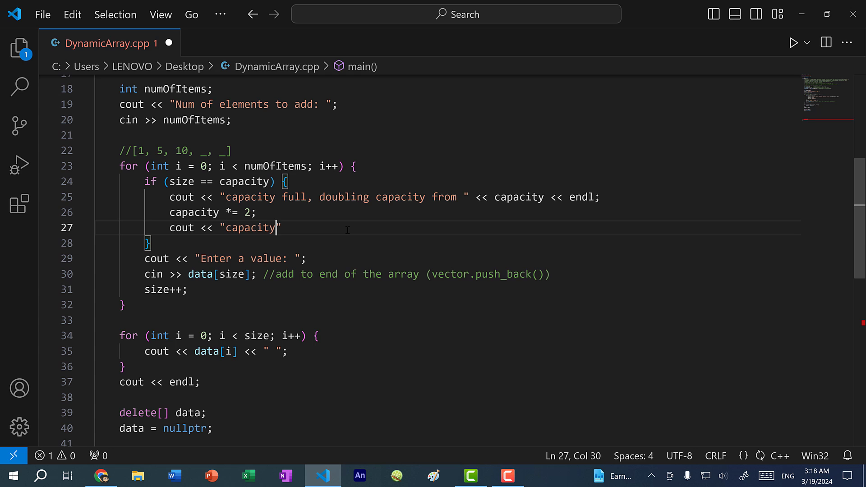
pyautogui.write('is now')
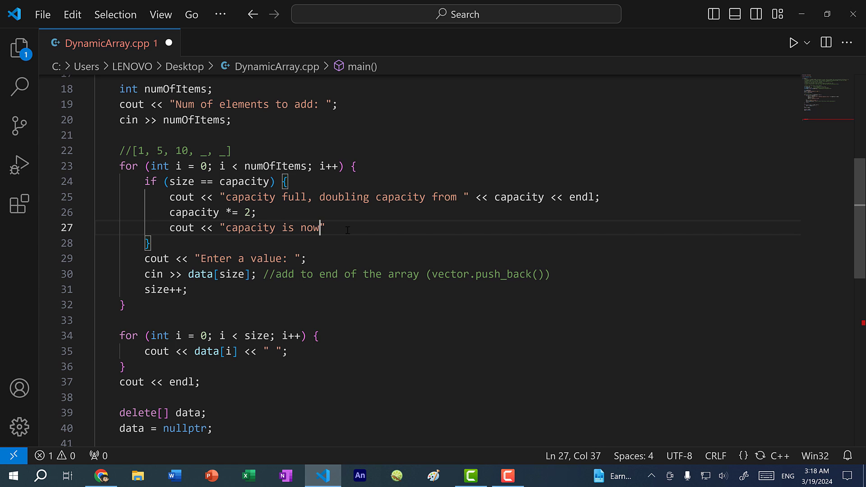
pyautogui.write('" <<')
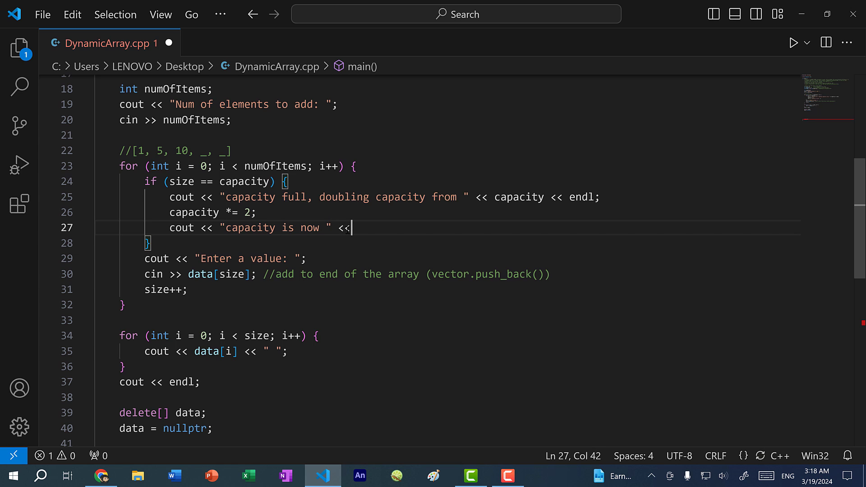
pyautogui.write('capacity << e')
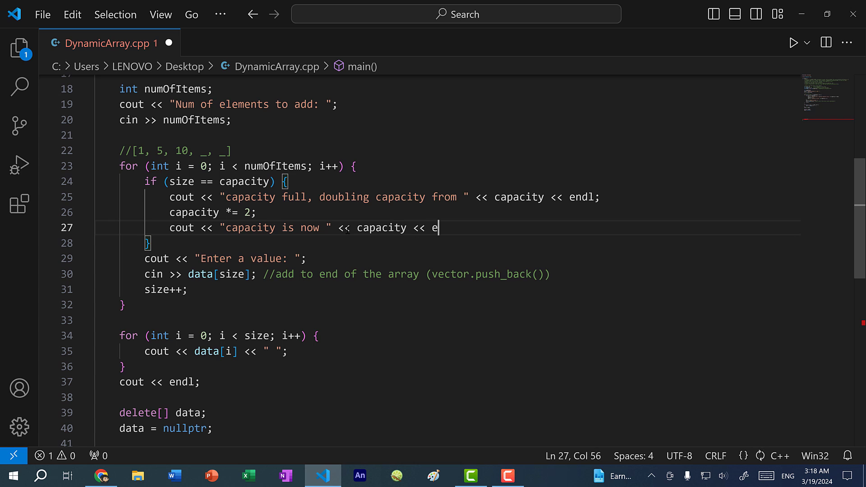
pyautogui.write('ndl;')
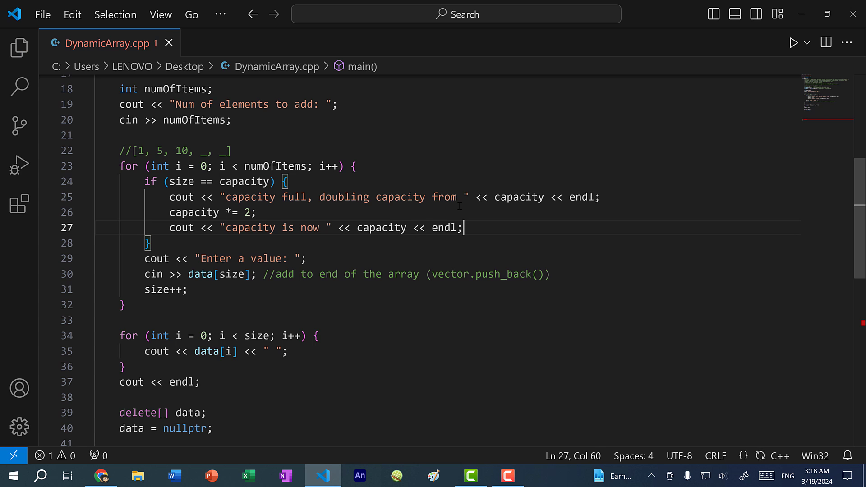
pyautogui.moveTo(507, 228)
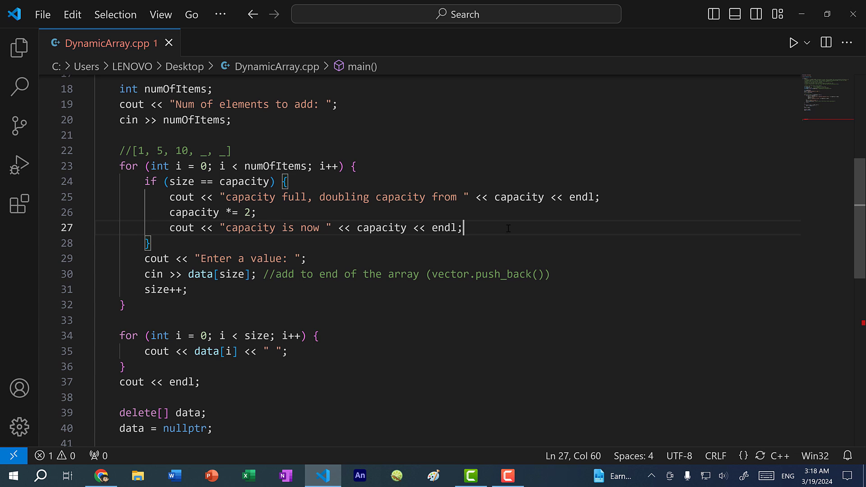
pyautogui.press('Enter')
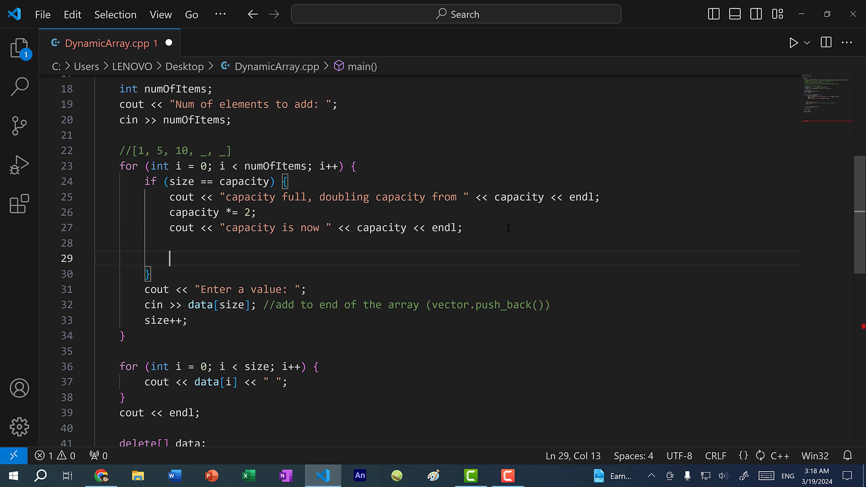
# - Allocate int* newData = new int[capacity] with a //create new array comment
pyautogui.write('int*')
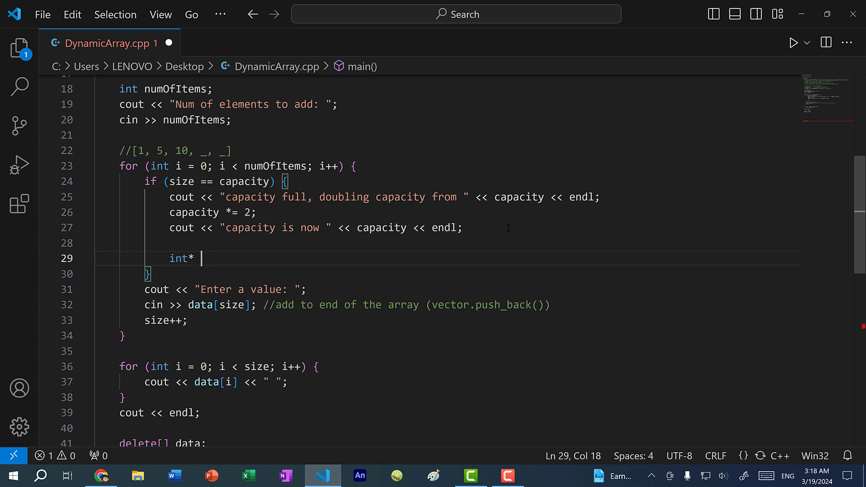
pyautogui.write('newData =')
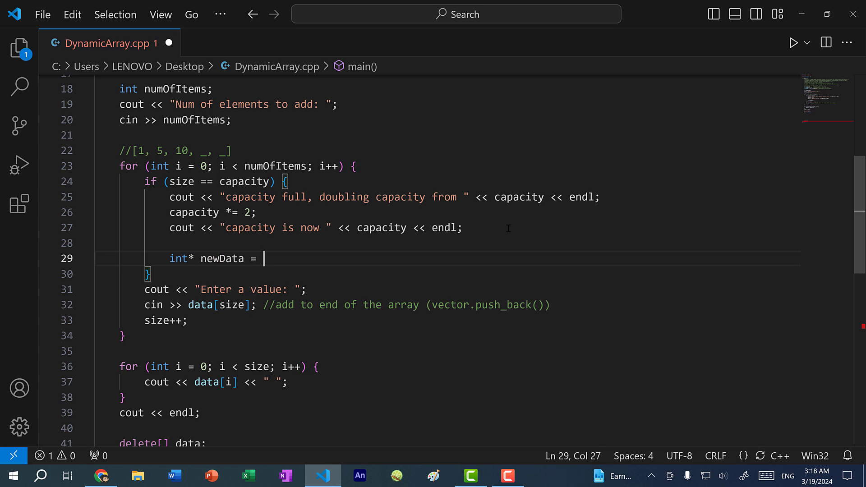
pyautogui.write('new int[]')
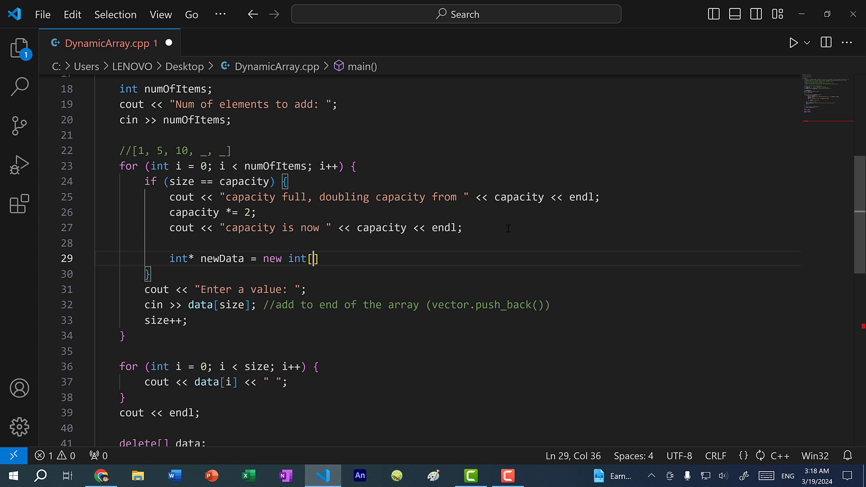
pyautogui.write('capacity')
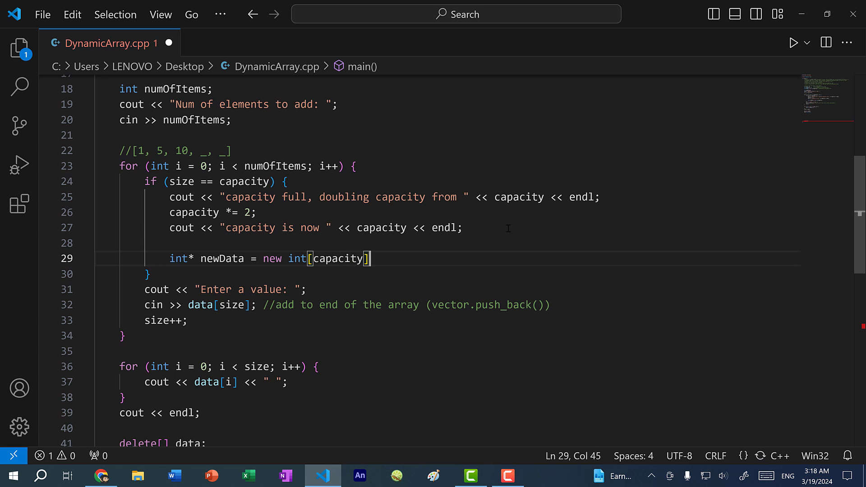
pyautogui.write('; //create new array')
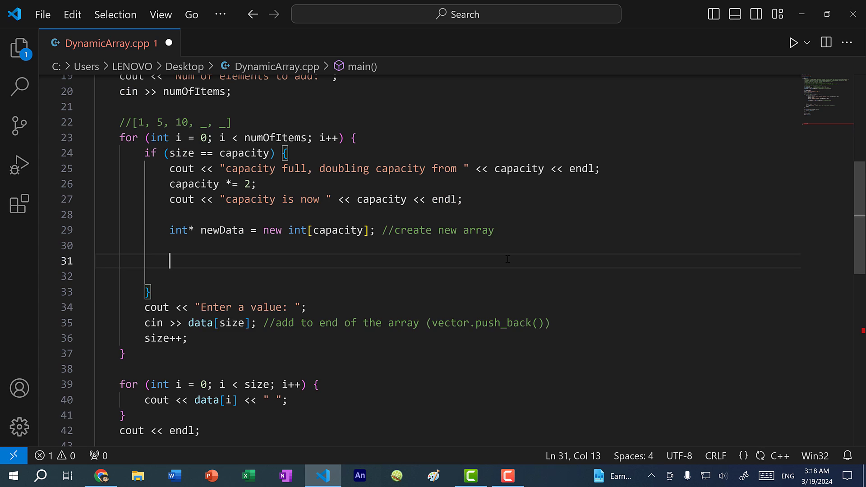
# - Add a for loop over j < size assigning newData[j] = data[i], commented 'copy over each element'
pyautogui.write('for (int j')
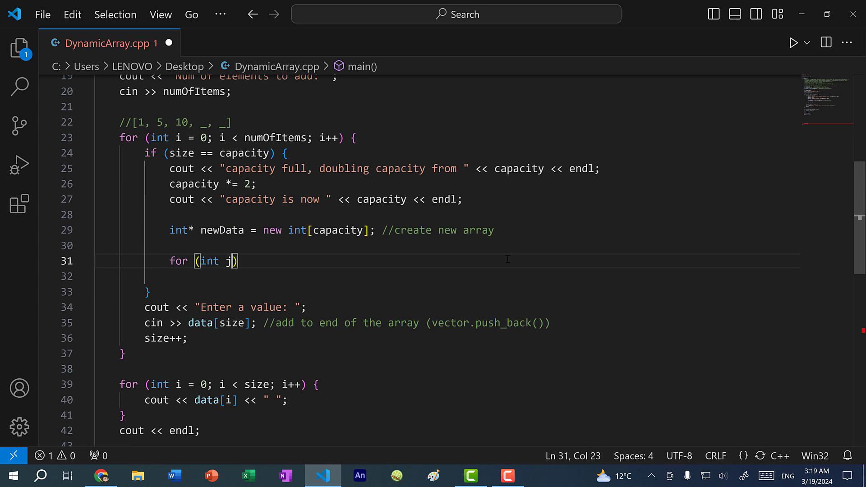
pyautogui.write('= 0;')
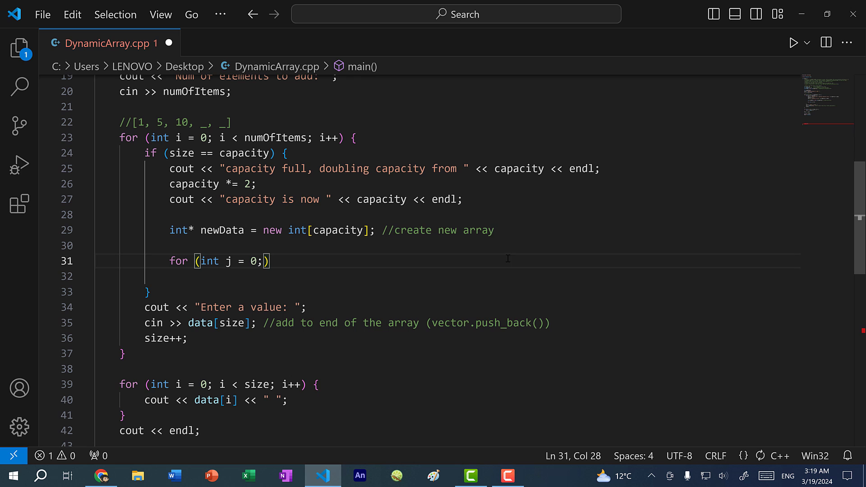
pyautogui.doubleClick(179, 138)
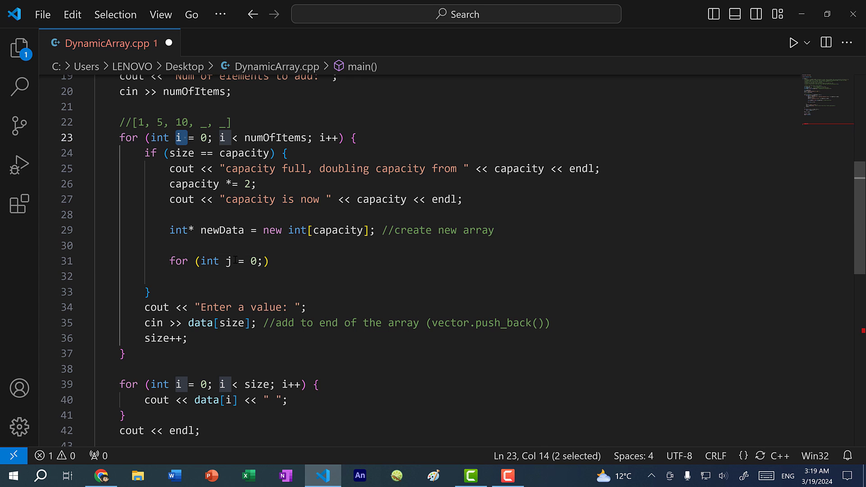
pyautogui.click(269, 261)
pyautogui.write(' j <')
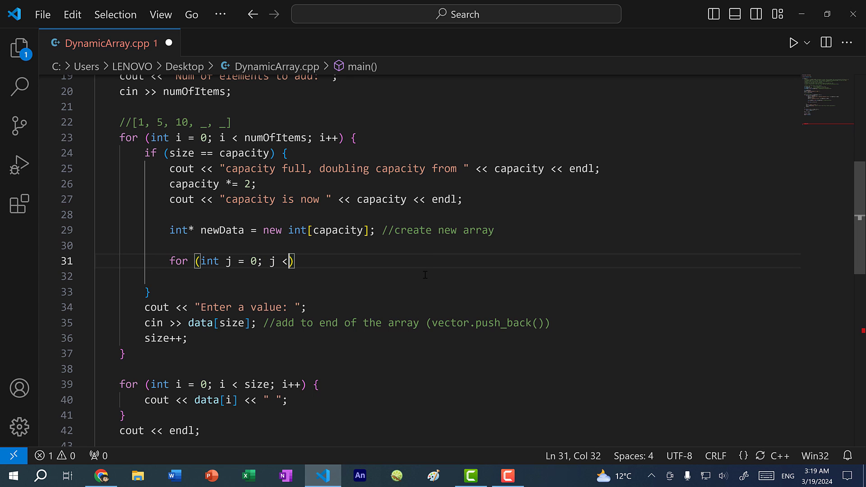
pyautogui.write('size; j++')
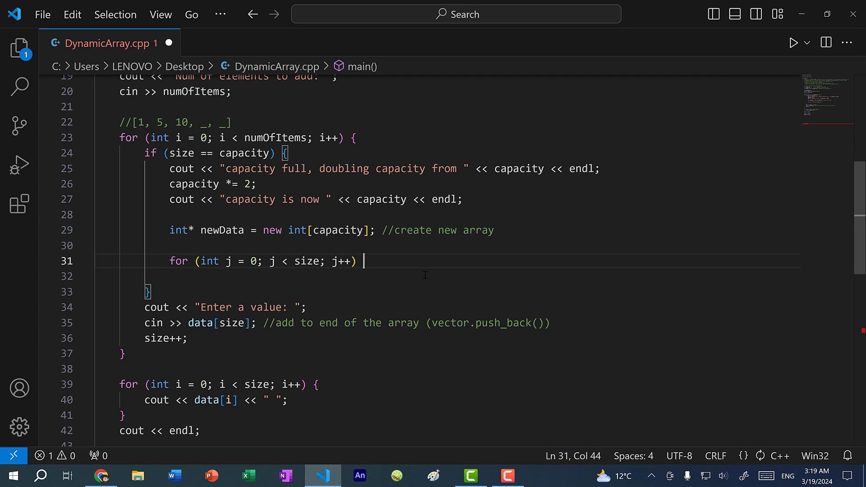
pyautogui.write('{')
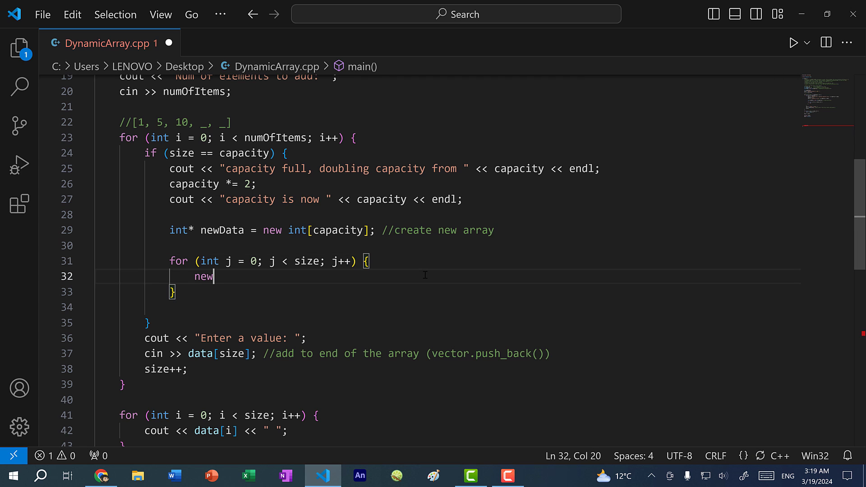
pyautogui.write('Data[j]')
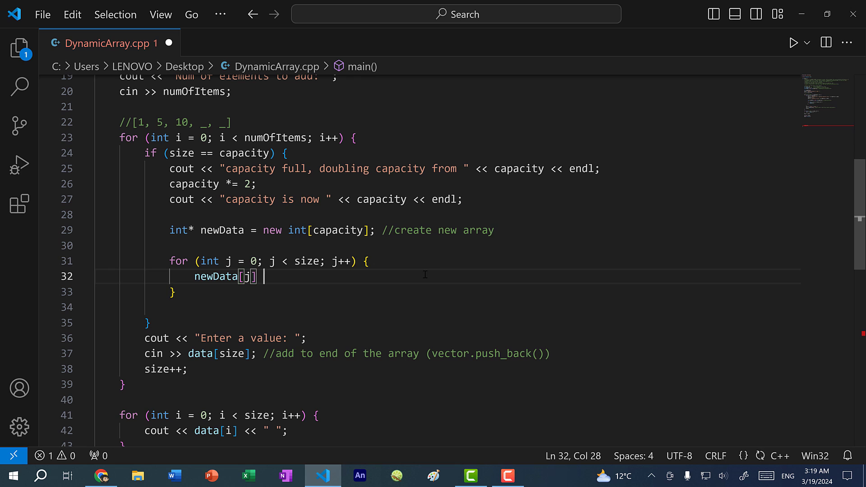
pyautogui.write('= data[i]')
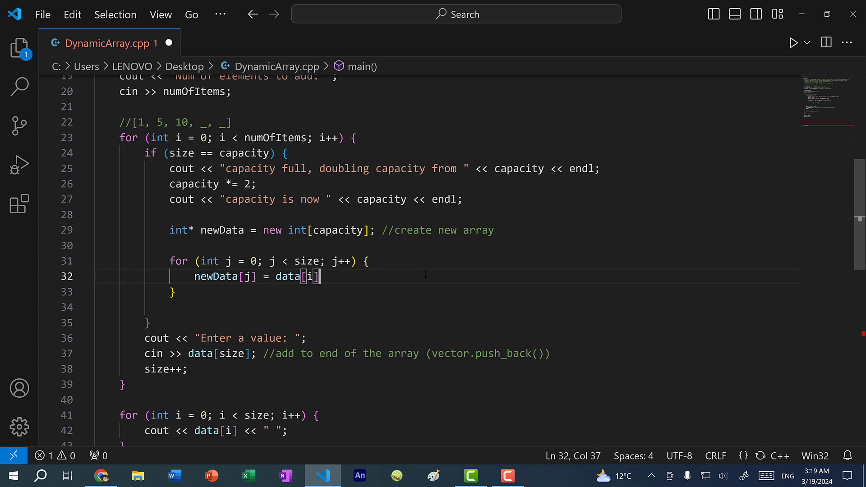
pyautogui.write('; //copy over each element')
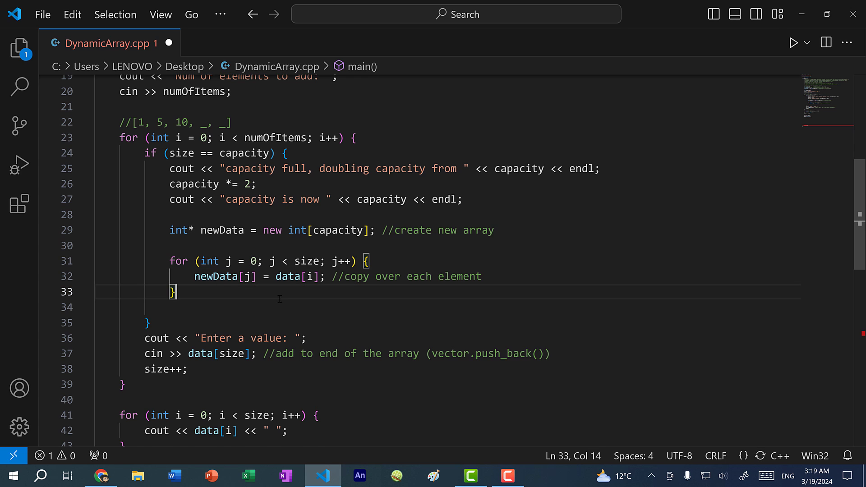
pyautogui.press('Enter')
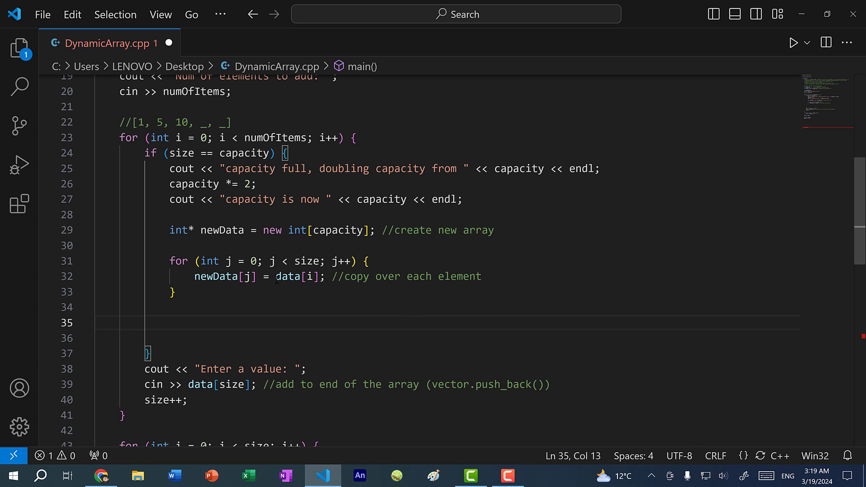
# - Add delete[] data; and data = newData; after the copy loop, highlighting the reassignment
pyautogui.write('delete')
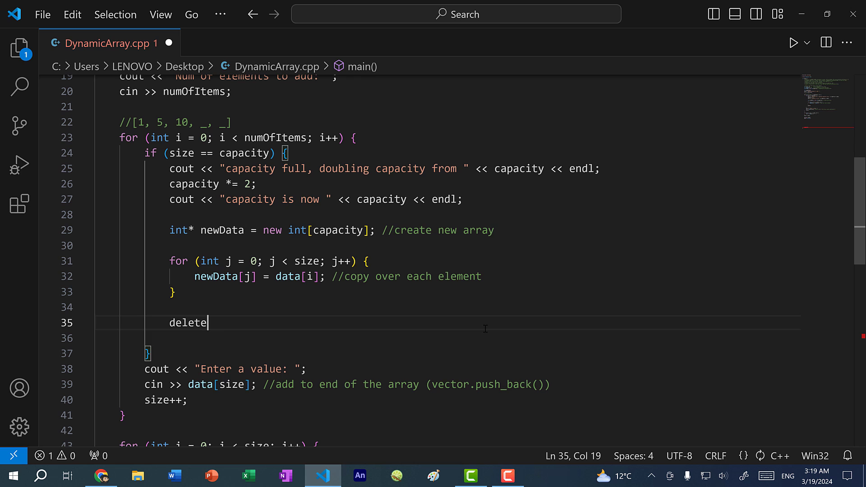
pyautogui.write('[] data; //free up the memory of the old array')
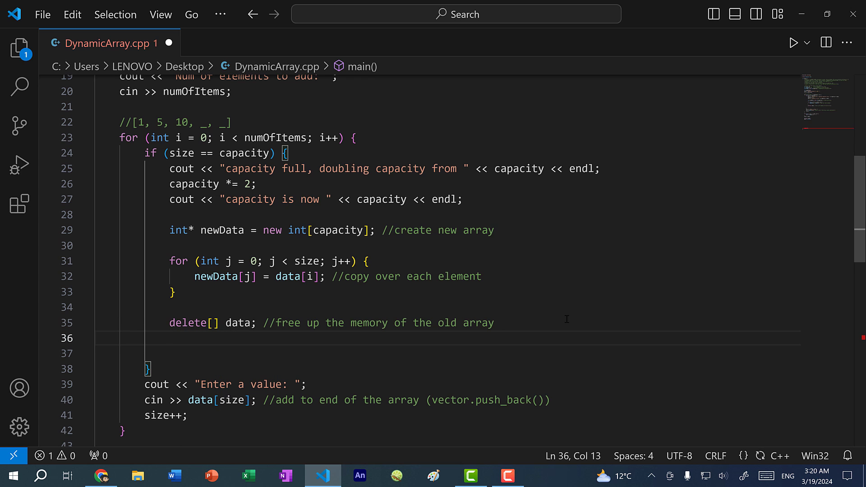
pyautogui.write('data = newData;')
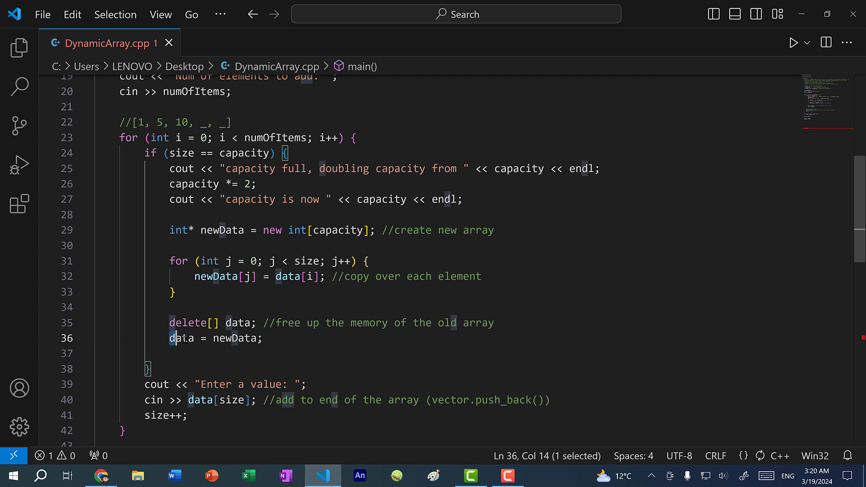
pyautogui.doubleClick(235, 338)
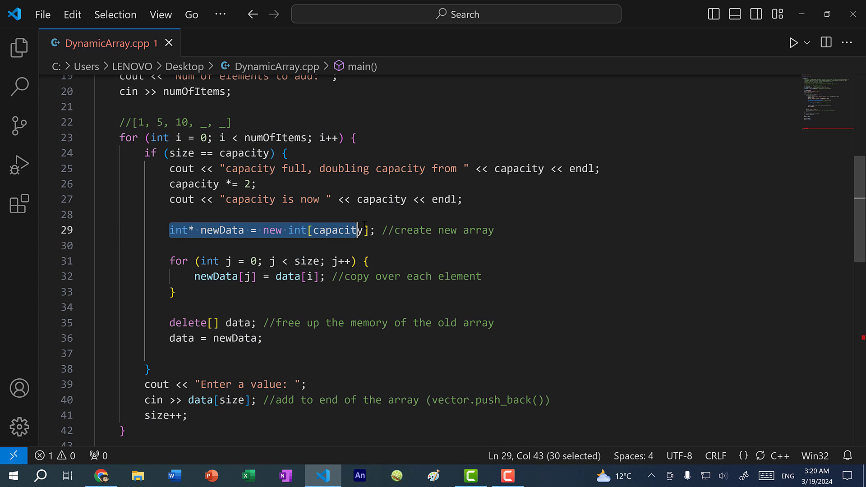
pyautogui.press('shift+End')
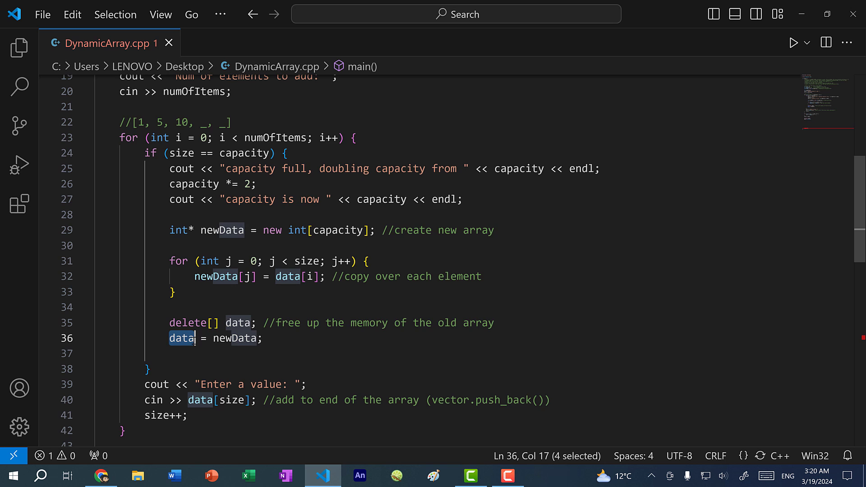
pyautogui.scroll(3)
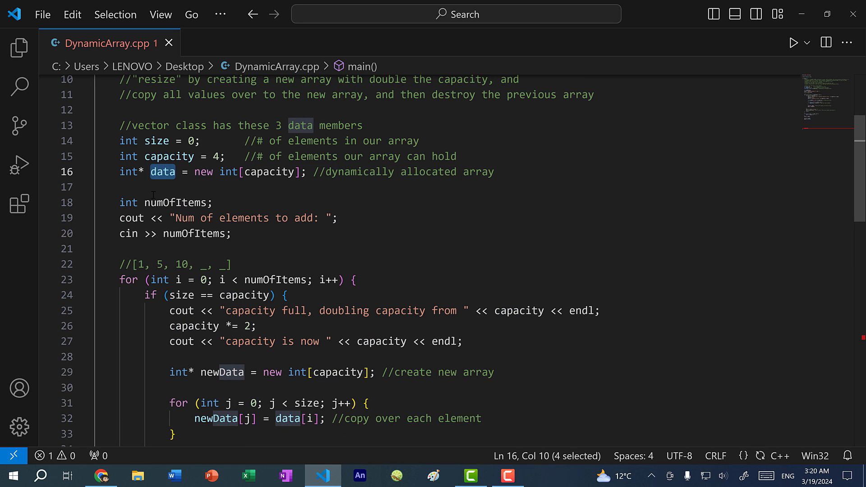
pyautogui.moveTo(220, 195)
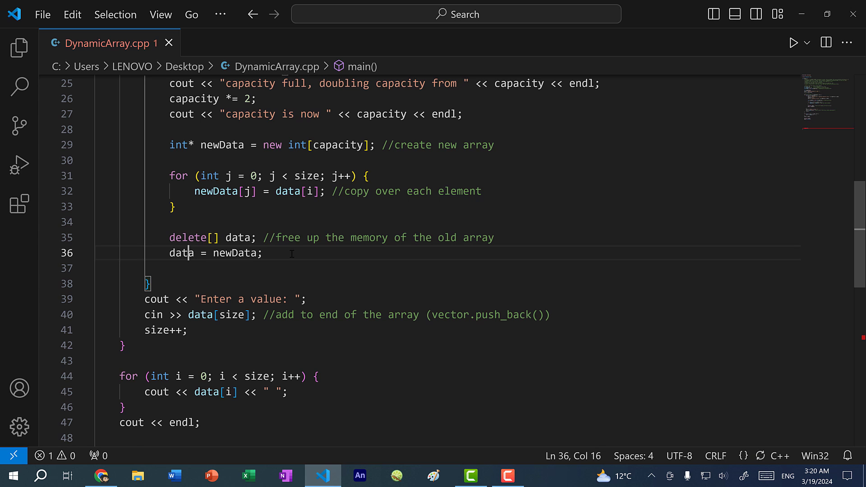
# - Set newData = nullptr after reassigning data, then review the new array allocation line
pyautogui.press('Enter')
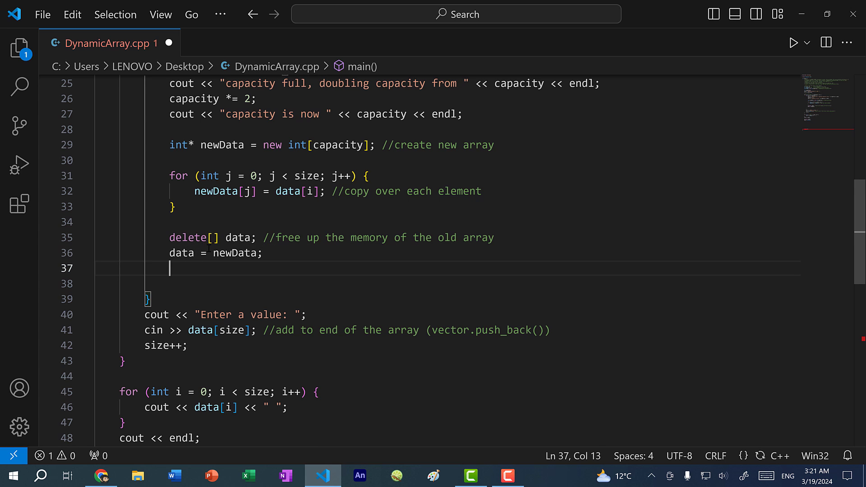
pyautogui.click(258, 253)
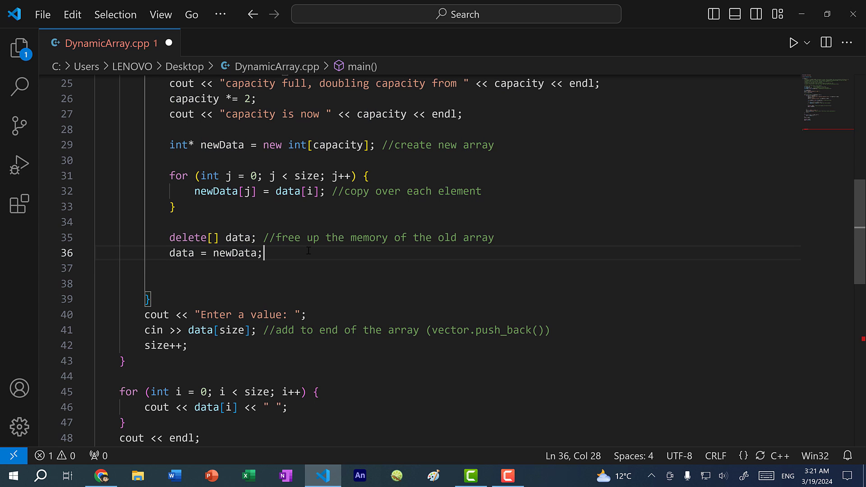
pyautogui.write('new')
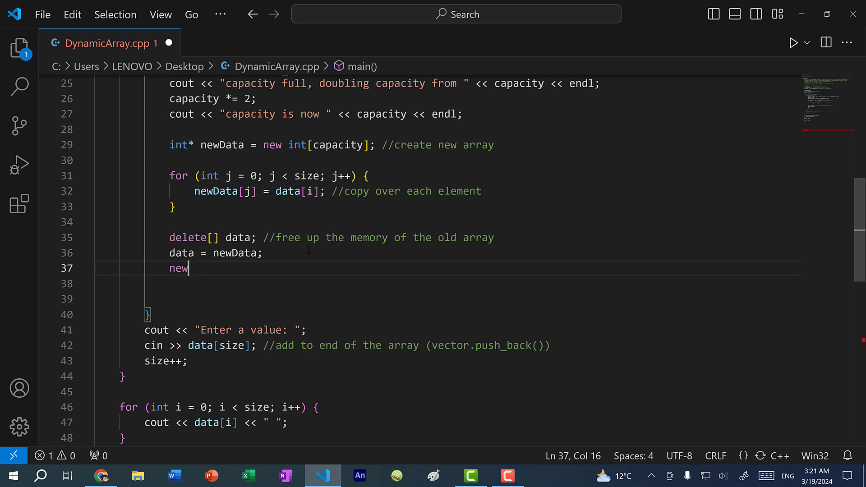
pyautogui.write('Data = nullptr;')
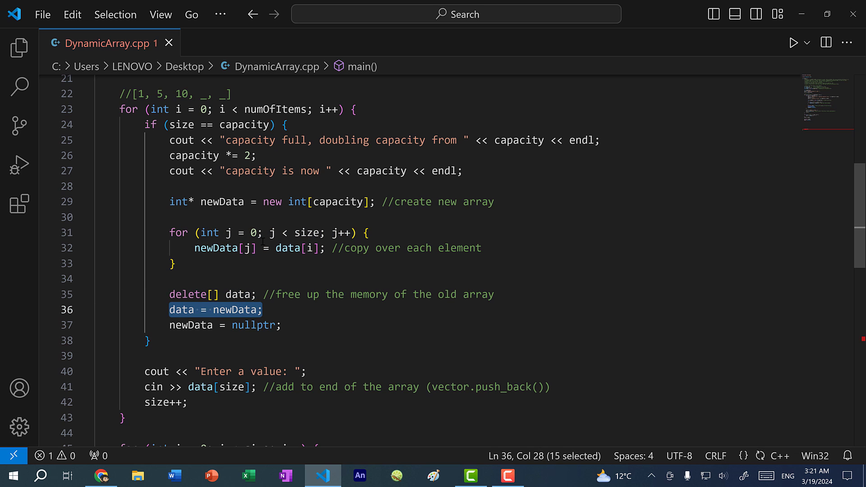
pyautogui.click(215, 310)
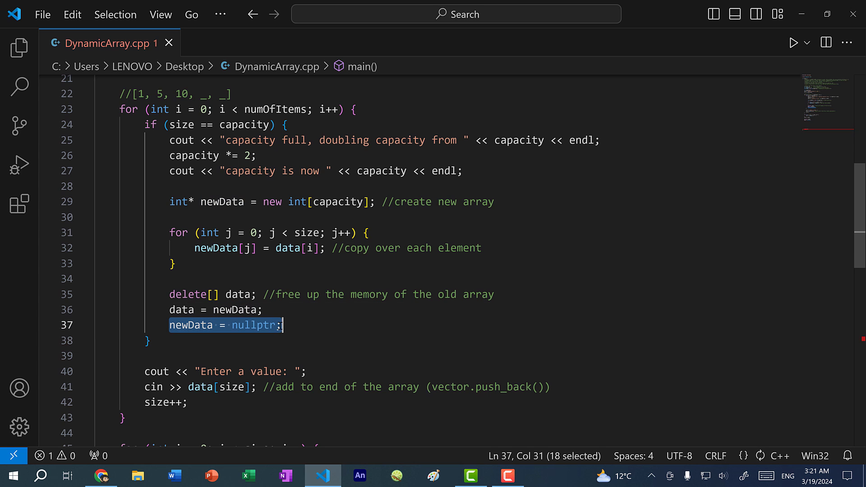
pyautogui.click(194, 201)
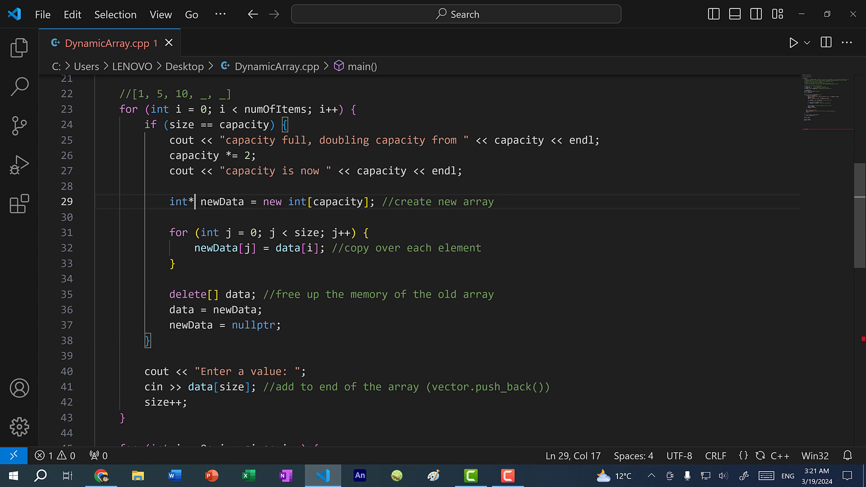
pyautogui.doubleClick(222, 201)
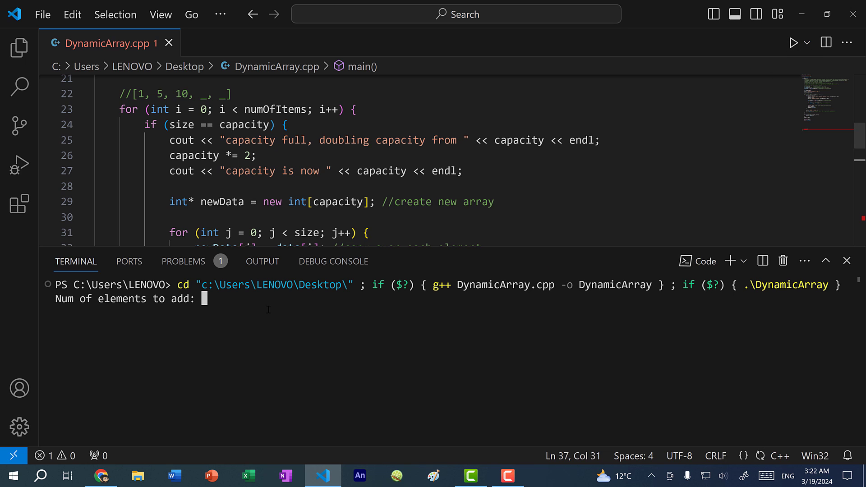
# - Enter 10 as the element count, then input values such as 40, 50, 80 and 90
pyautogui.write('10')
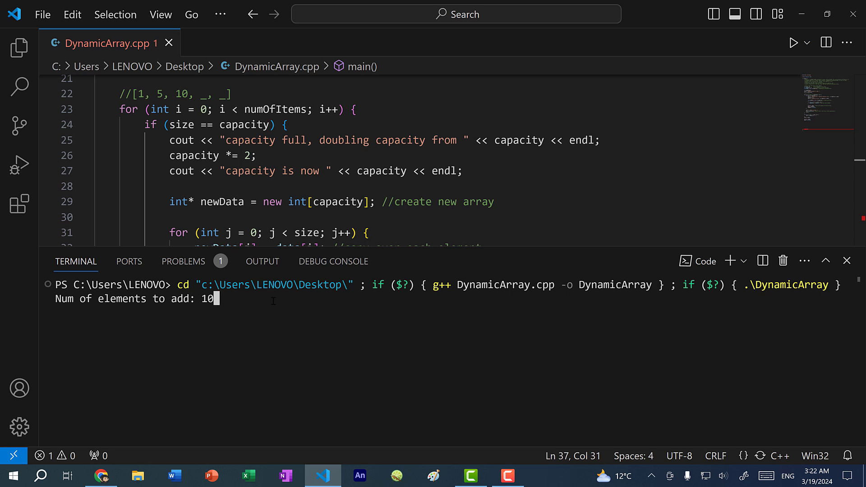
pyautogui.press('Return')
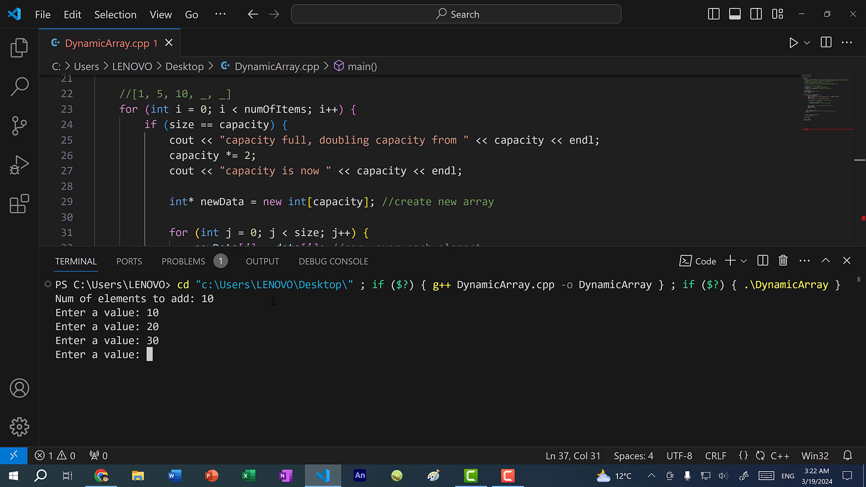
pyautogui.write('40')
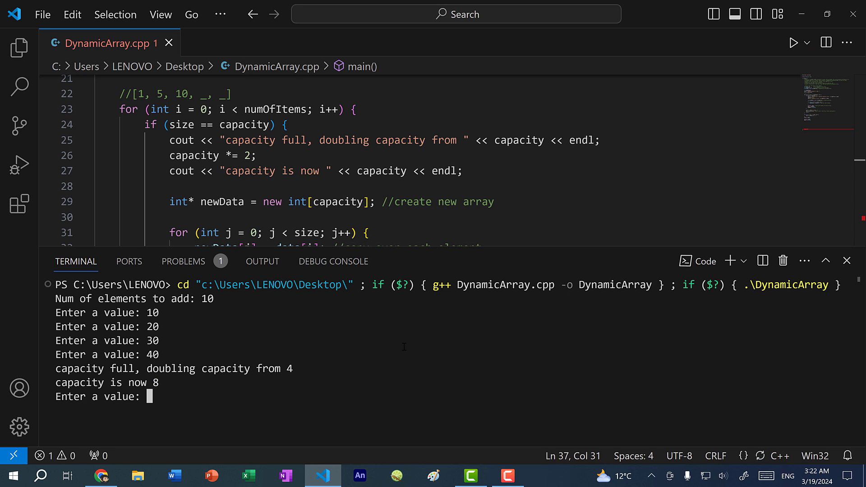
pyautogui.write('50')
pyautogui.write('70')
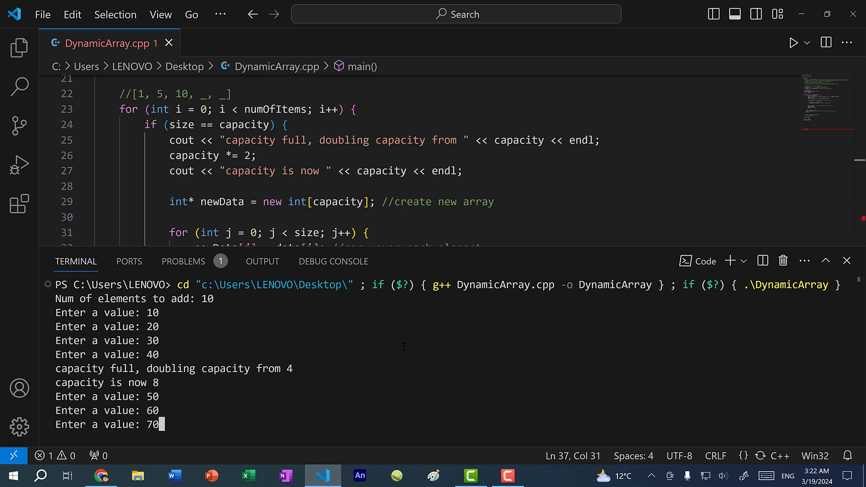
pyautogui.write('80')
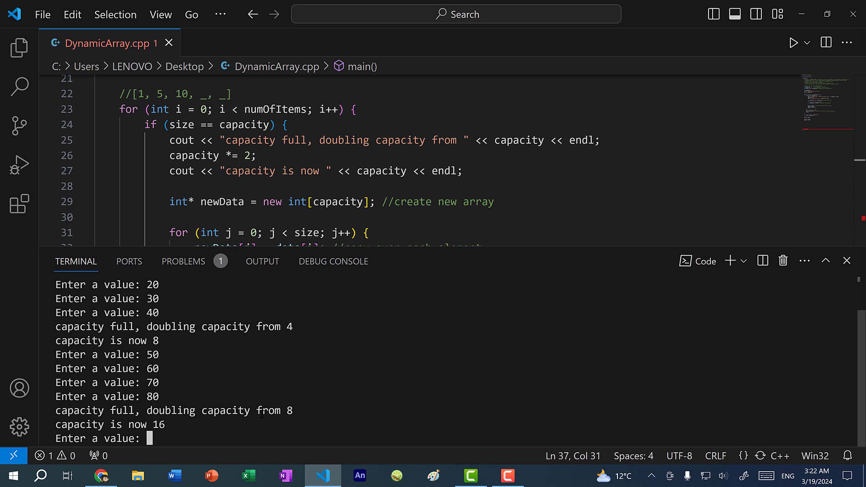
pyautogui.write('90')
pyautogui.write('100')
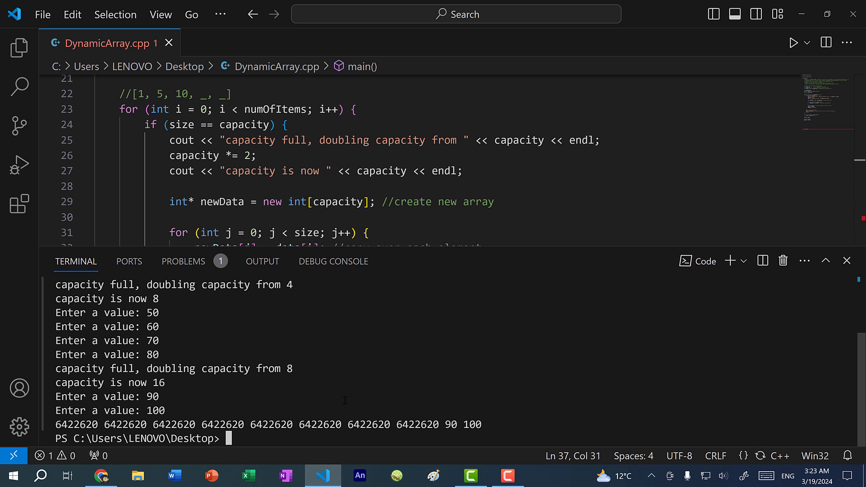
# - Hide the terminal and change the copy line's data[i] to data[j] on line 32
pyautogui.click(847, 261)
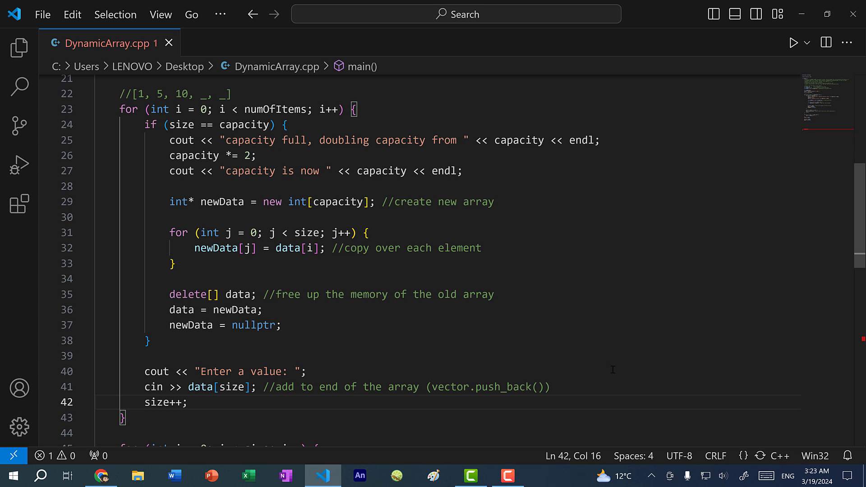
pyautogui.moveTo(381, 315)
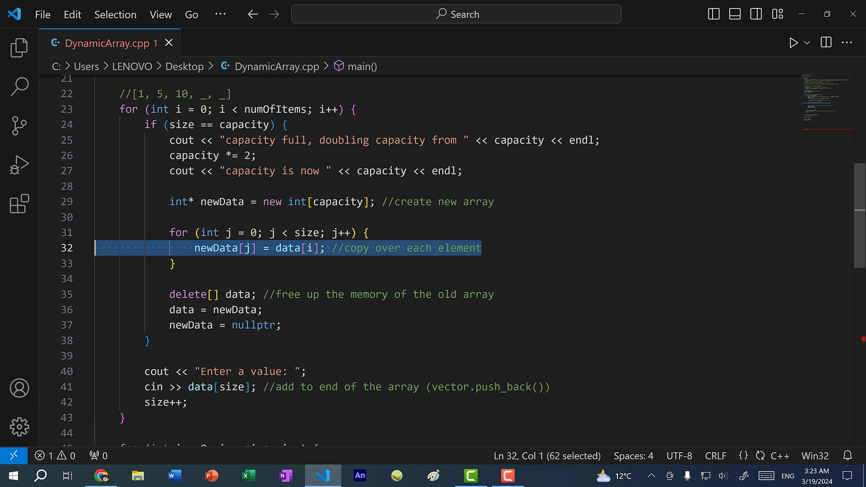
pyautogui.click(312, 248)
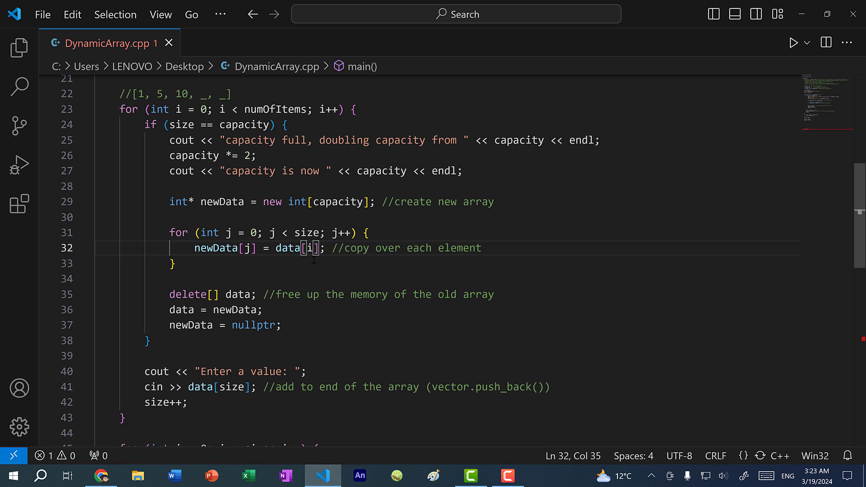
pyautogui.doubleClick(248, 248)
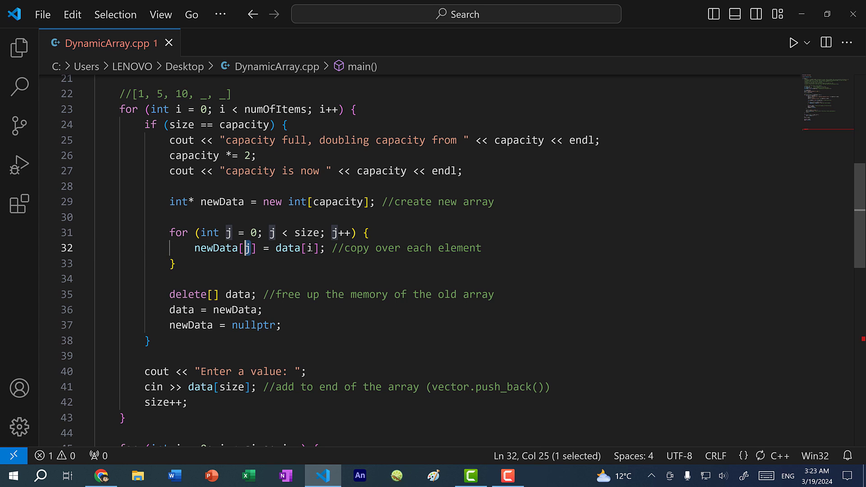
pyautogui.click(310, 248)
pyautogui.write('j')
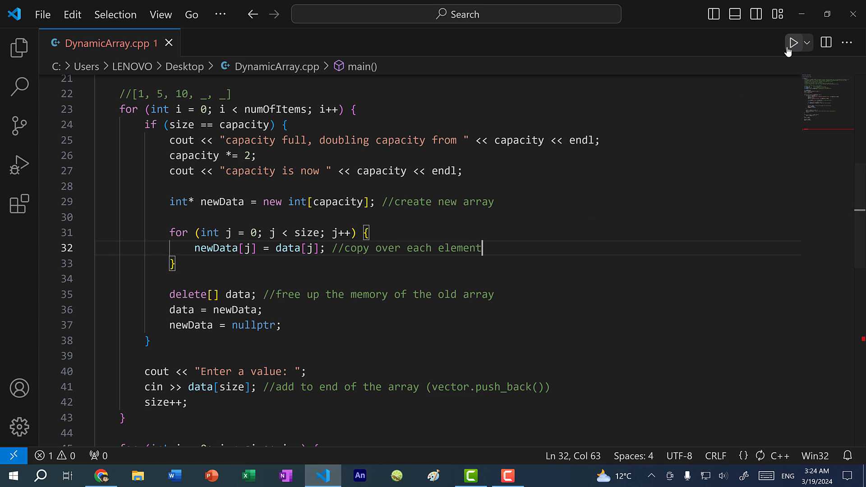
pyautogui.moveTo(793, 42)
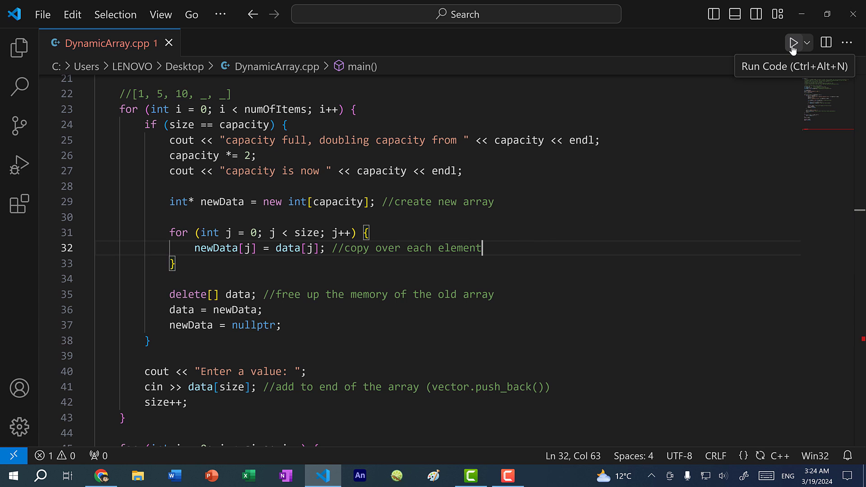
# - Rerun the program and enter values 50, 70, 80 and 90 as capacity grows to 16
pyautogui.click(793, 43)
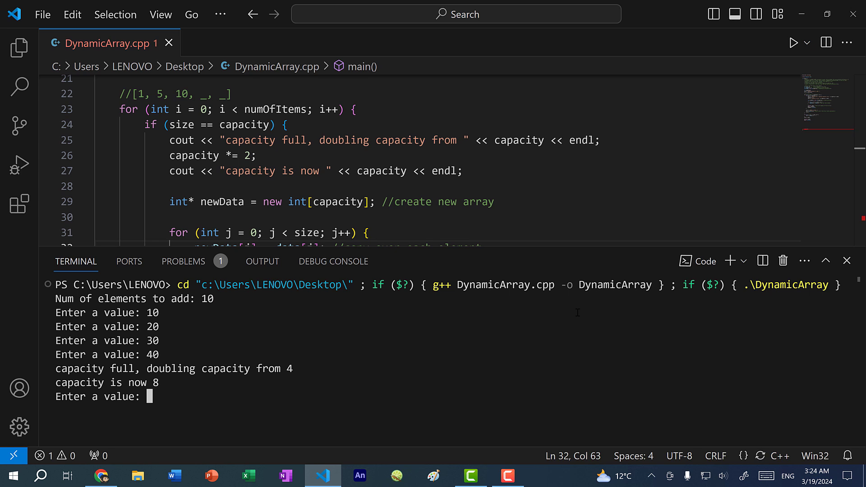
pyautogui.moveTo(223, 381)
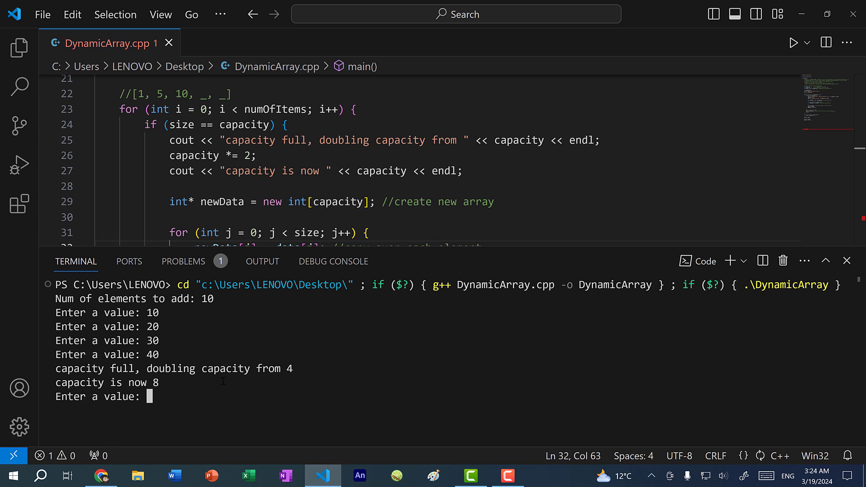
pyautogui.write('50')
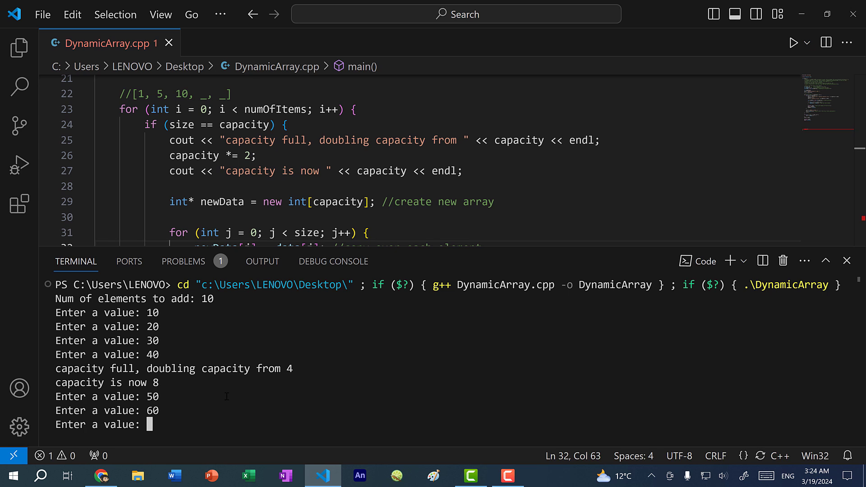
pyautogui.write('70')
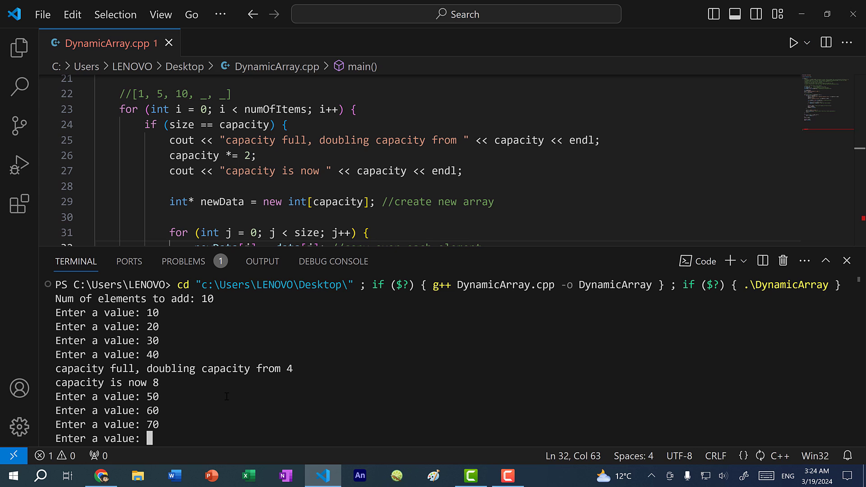
pyautogui.write('80')
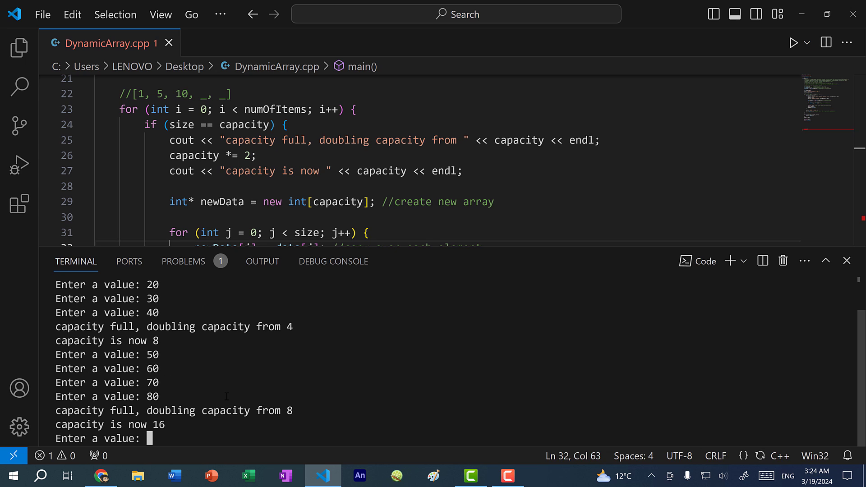
pyautogui.moveTo(231, 423)
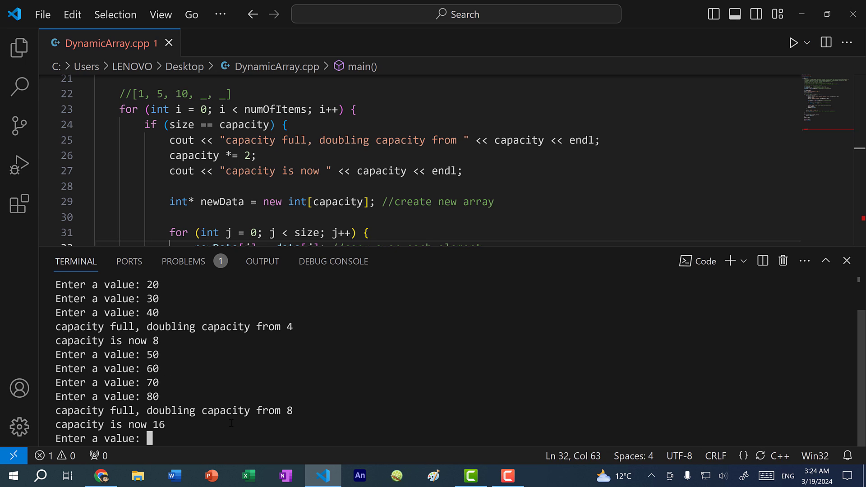
pyautogui.write('90')
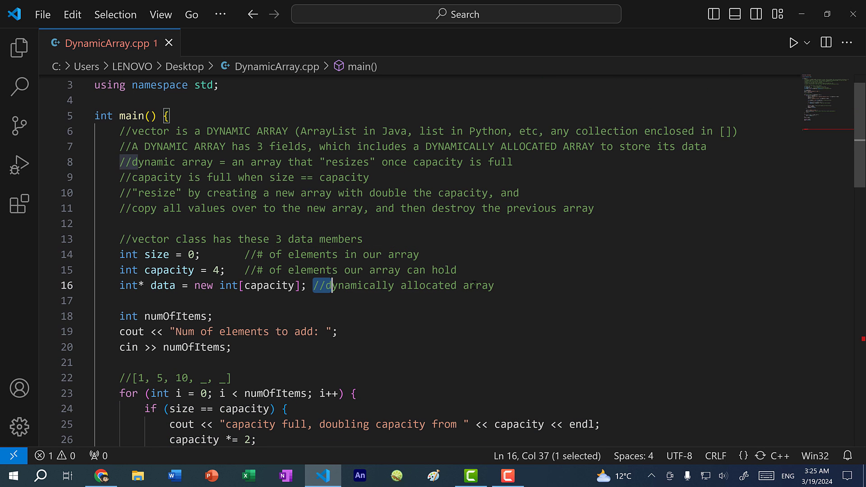
# - Review the size, capacity and data member declarations around the data pointer line
pyautogui.click(310, 286)
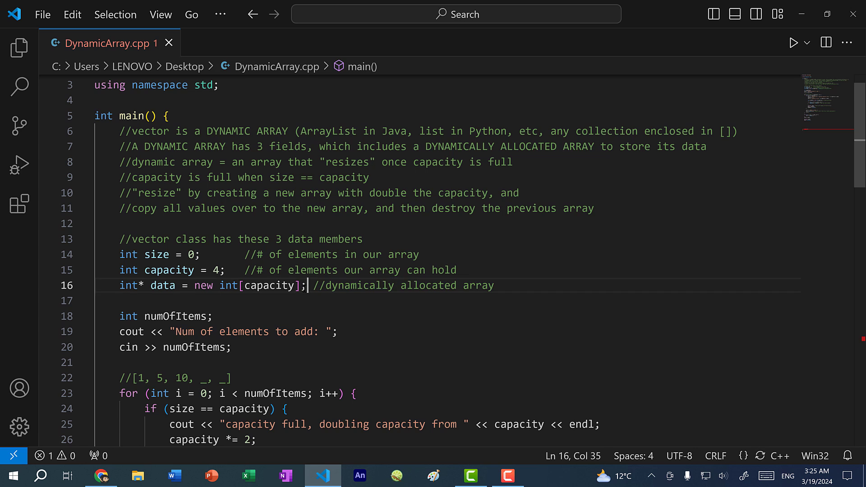
pyautogui.click(495, 286)
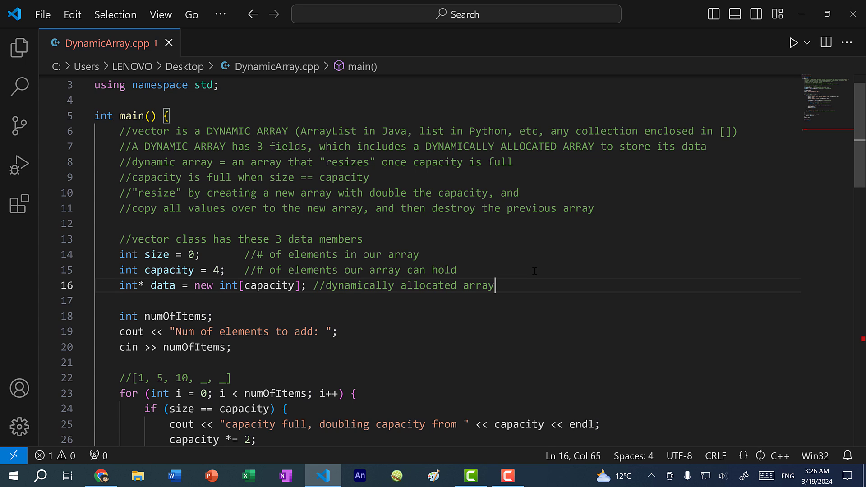
pyautogui.moveTo(563, 288)
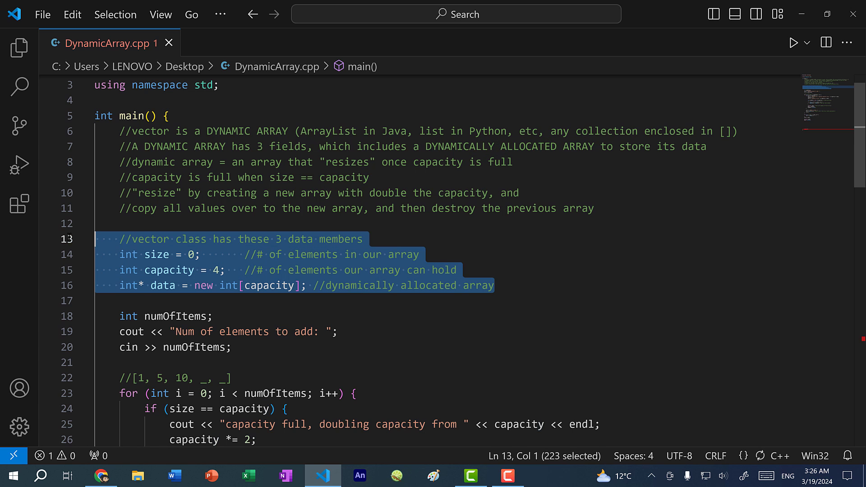
pyautogui.click(556, 286)
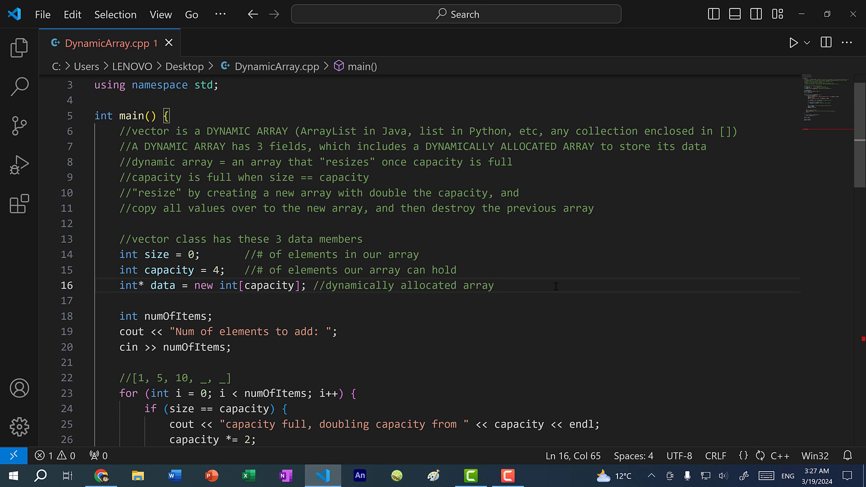
pyautogui.click(495, 286)
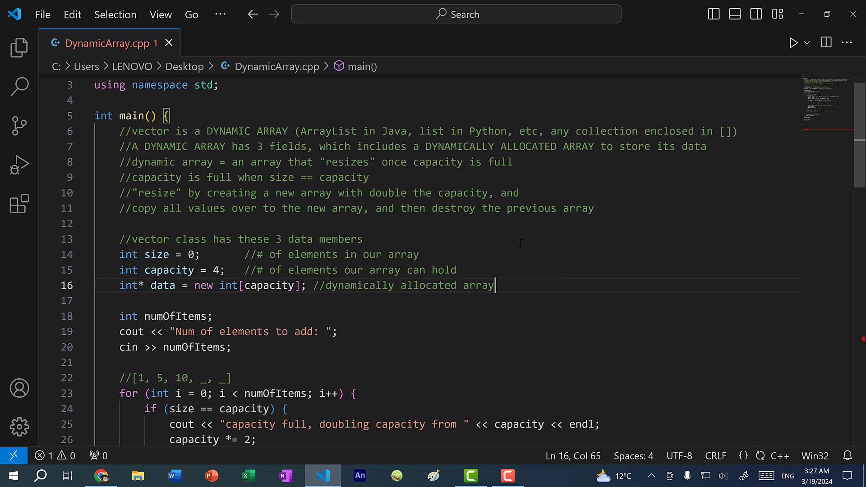
pyautogui.moveTo(534, 283)
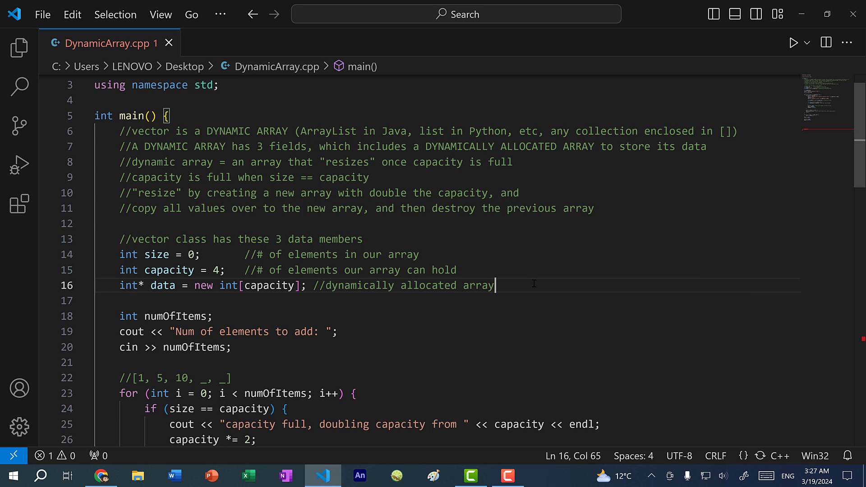